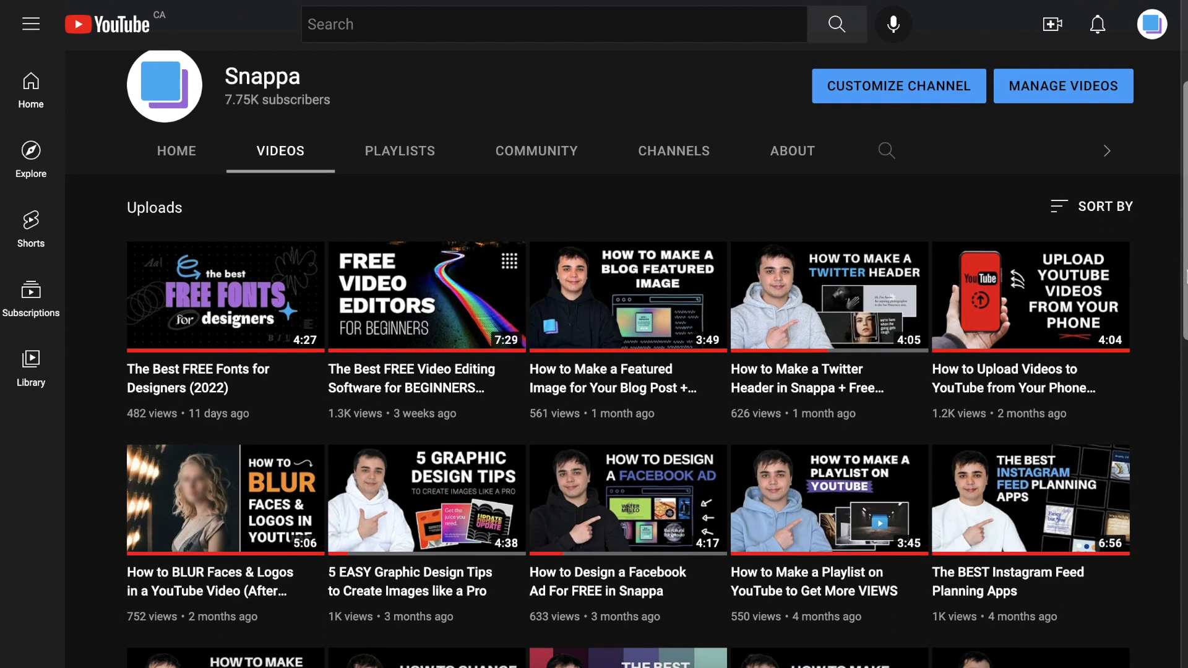
Open YouTube Studio's Channel customization page from the Snappa channel page.
{"action": "left_click", "coordinate": [898, 85]}
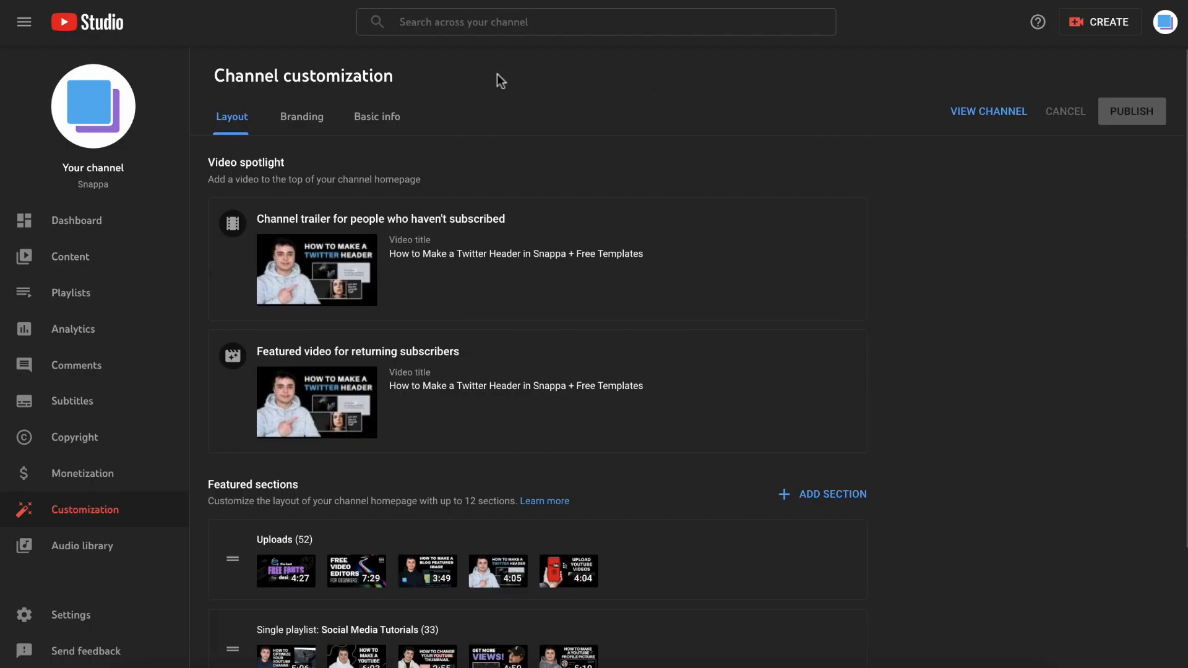
{"action": "left_click", "coordinate": [301, 116]}
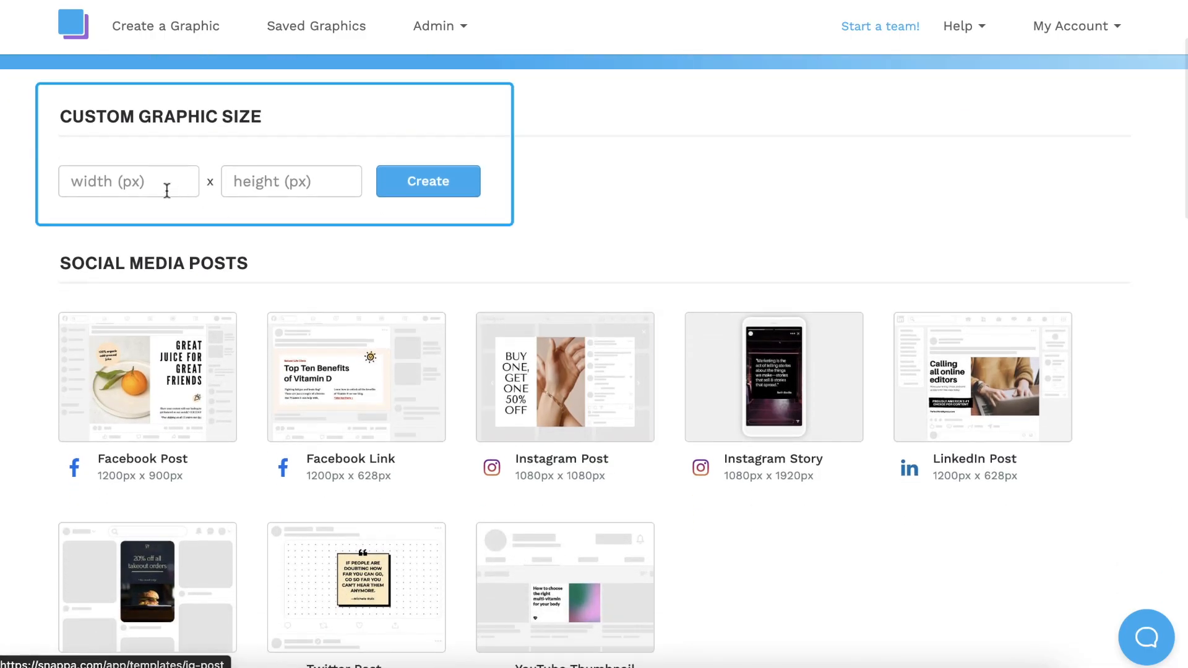
Create a new blank custom-size design of 150 × 150 px.
{"action": "type", "text": "150"}
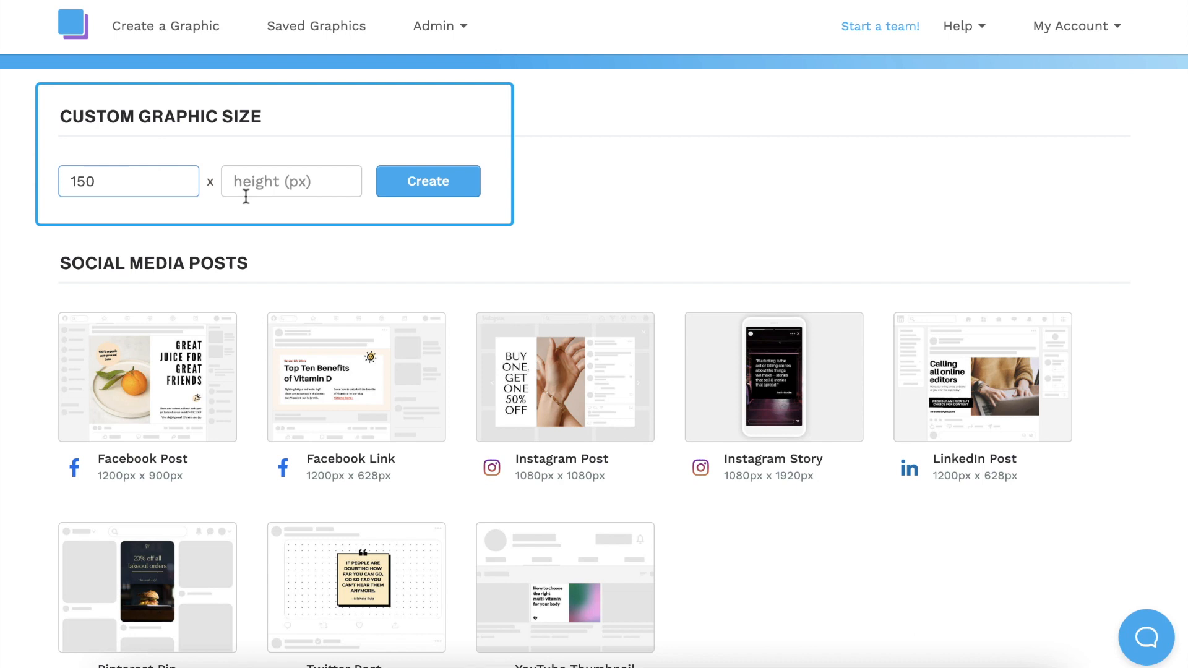
{"action": "type", "text": "150"}
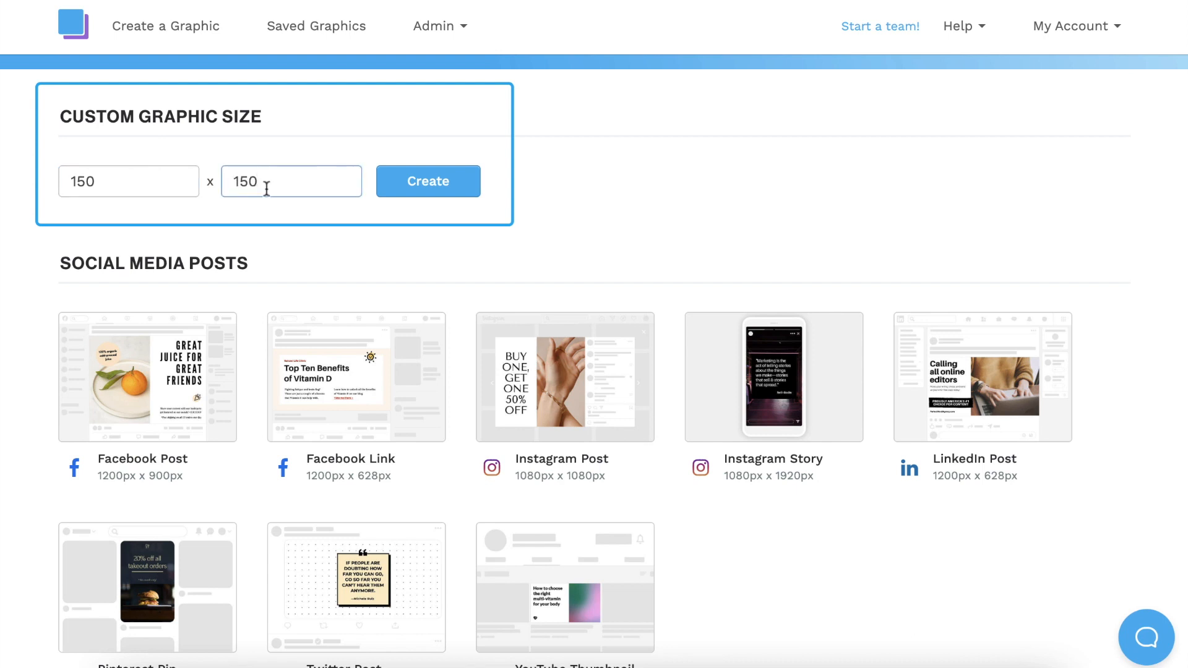
{"action": "left_click", "coordinate": [427, 181]}
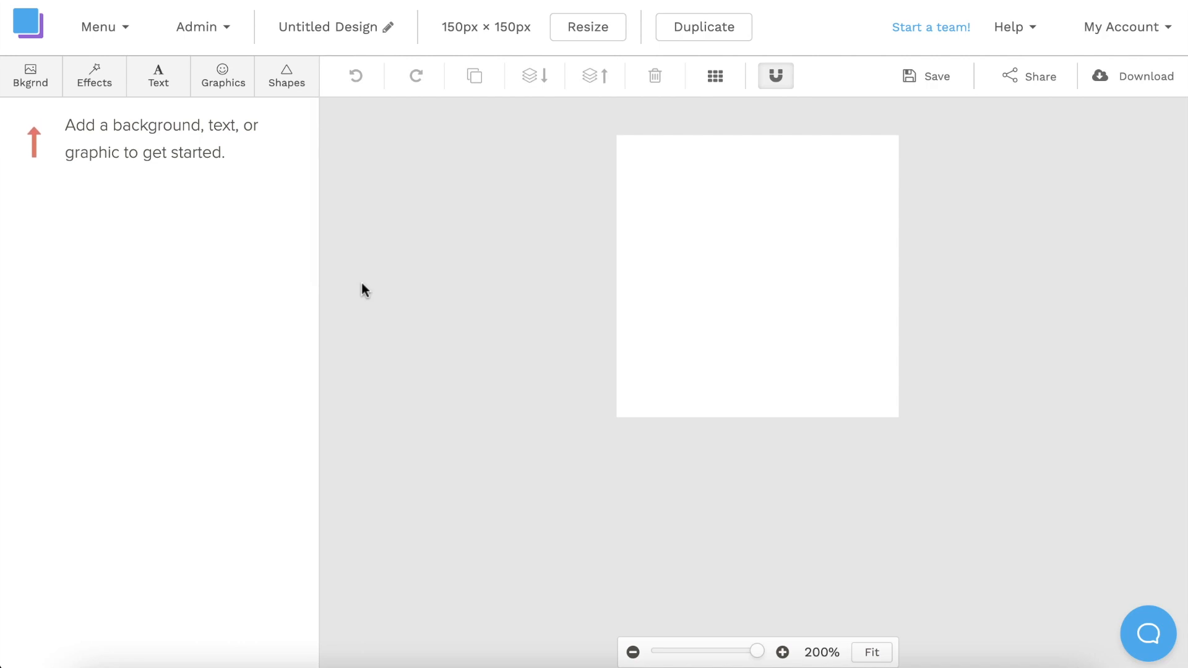
Set the design background to the saved solid blue (#34b1f6) after trying several colours.
{"action": "left_click", "coordinate": [31, 76]}
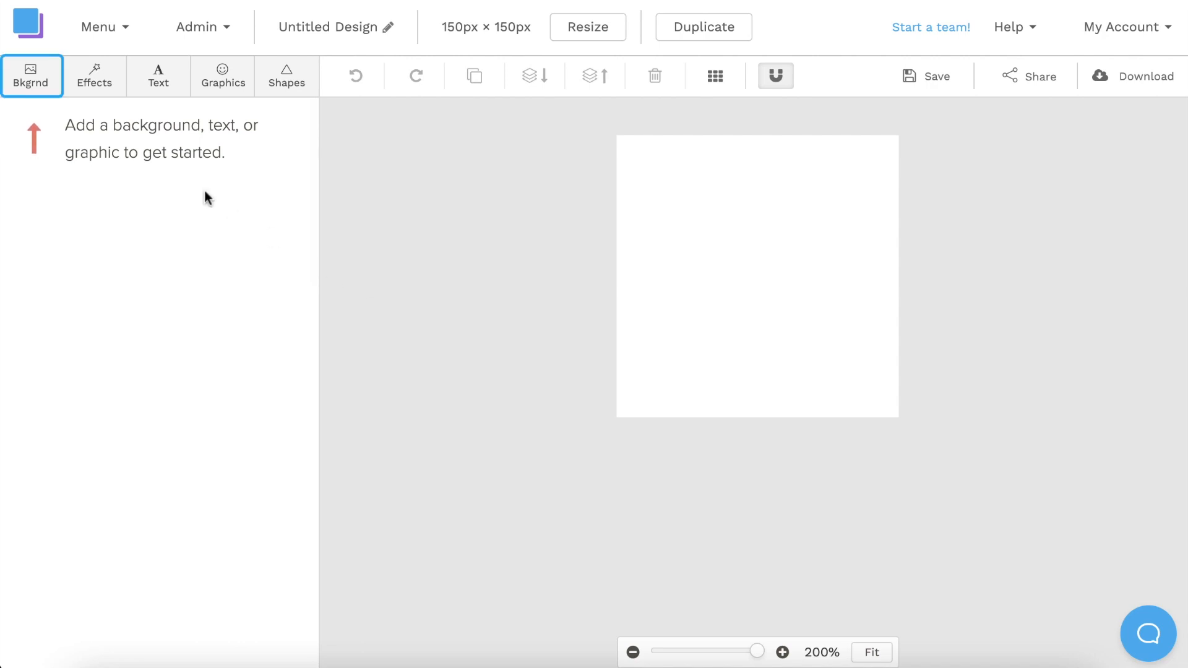
{"action": "left_click", "coordinate": [32, 74]}
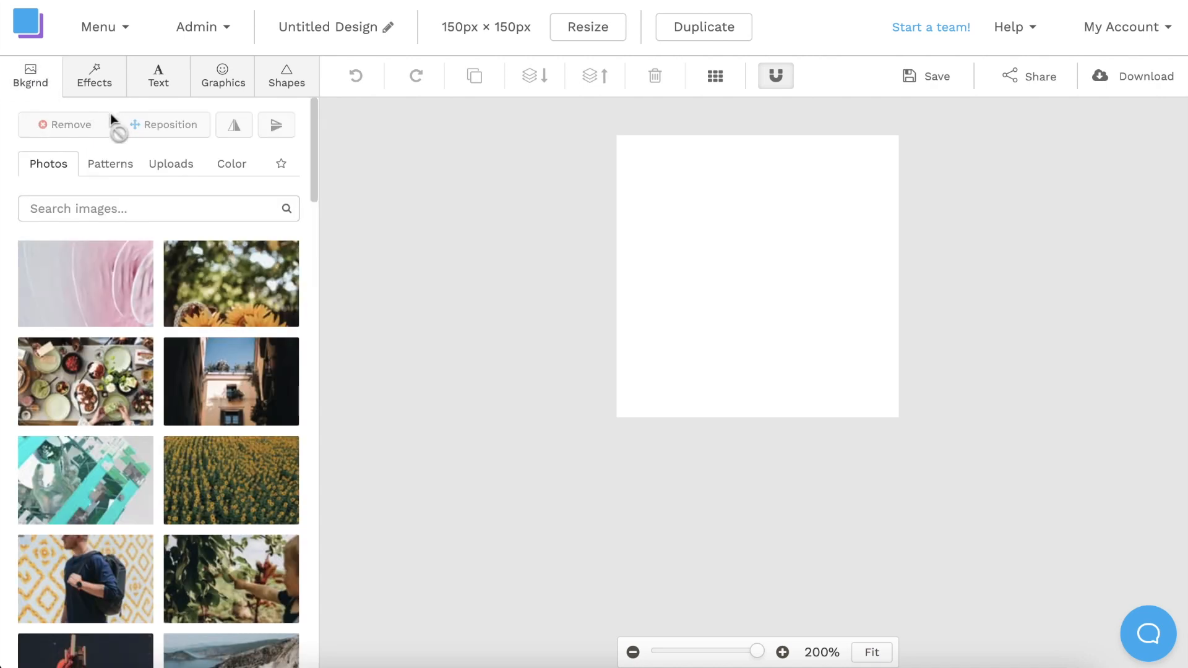
{"action": "left_click", "coordinate": [231, 163]}
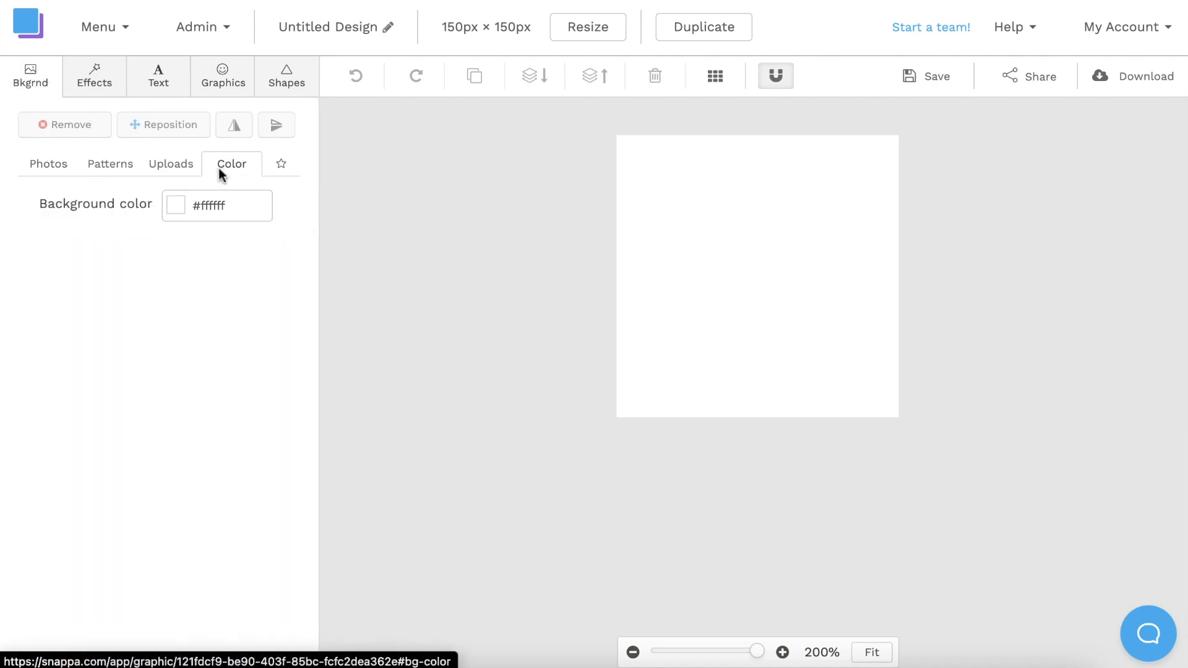
{"action": "left_click", "coordinate": [175, 205]}
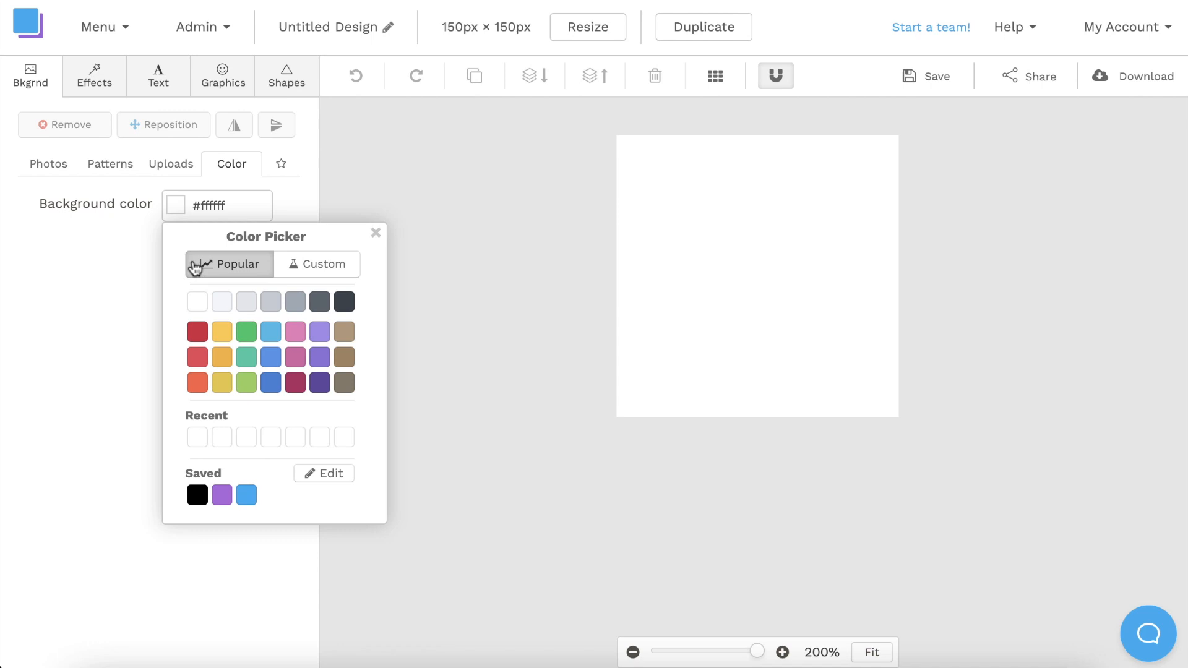
{"action": "left_click", "coordinate": [294, 331]}
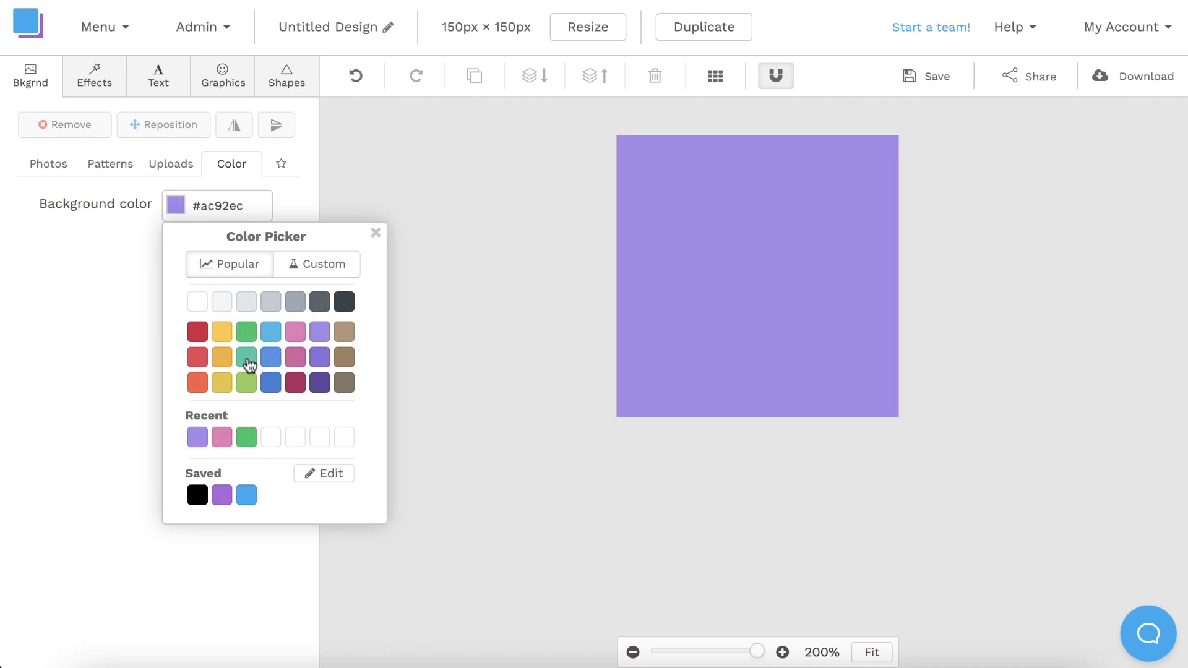
{"action": "left_click", "coordinate": [222, 358]}
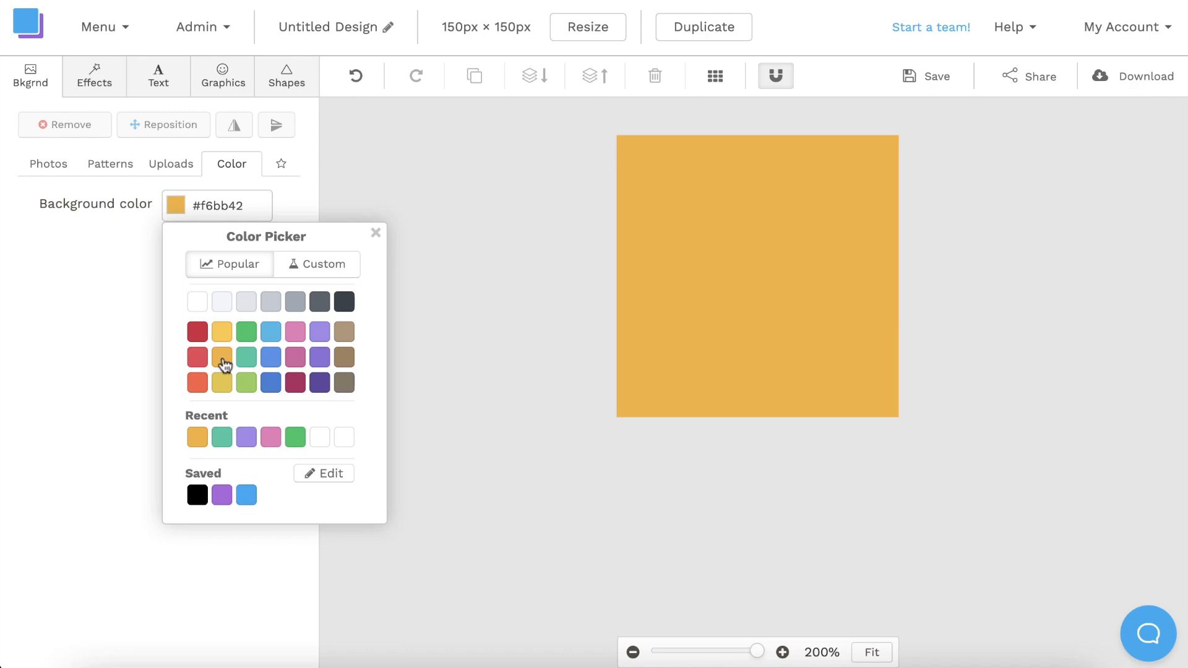
{"action": "left_click", "coordinate": [196, 331]}
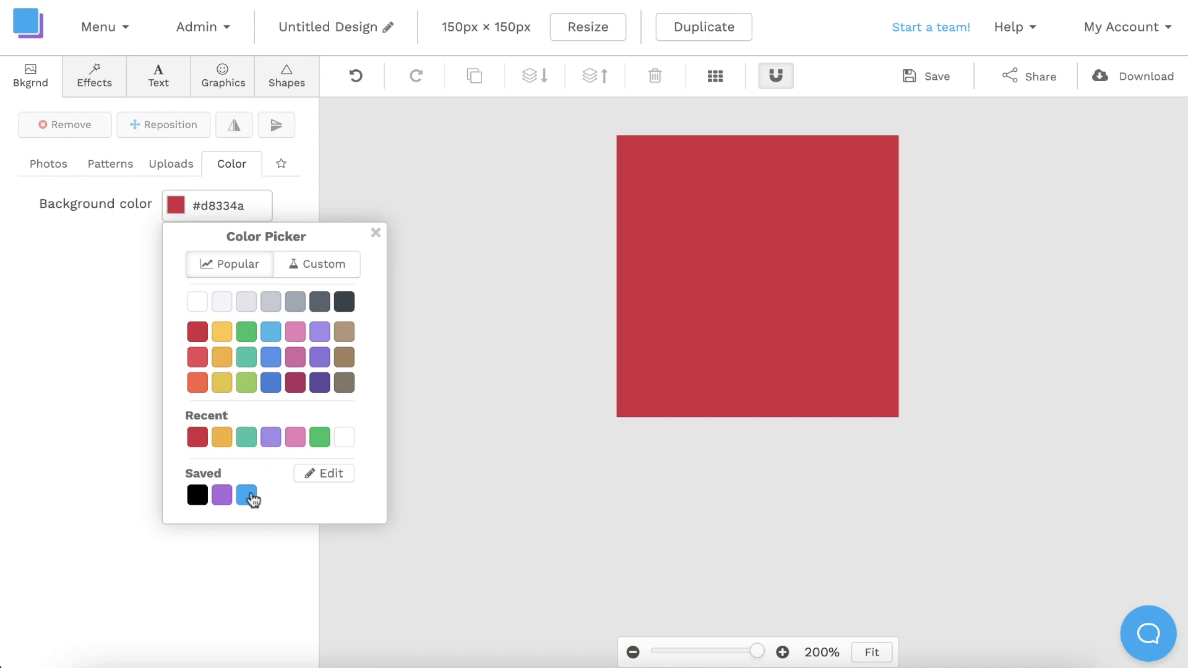
{"action": "left_click", "coordinate": [246, 495]}
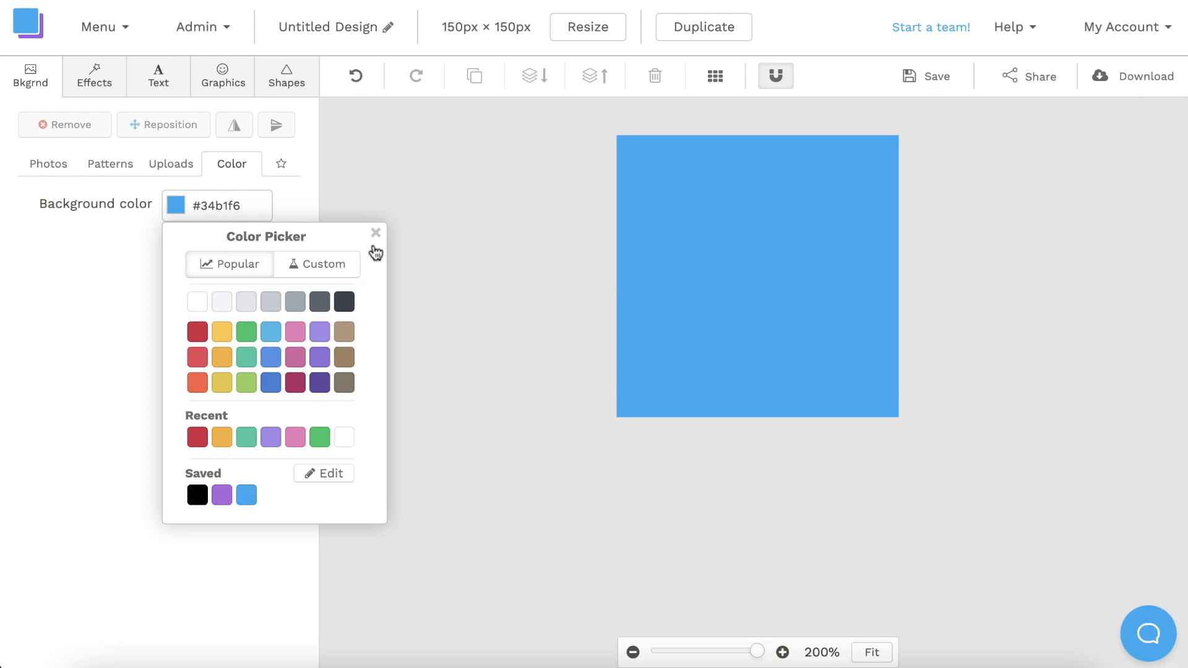
{"action": "left_click", "coordinate": [375, 233]}
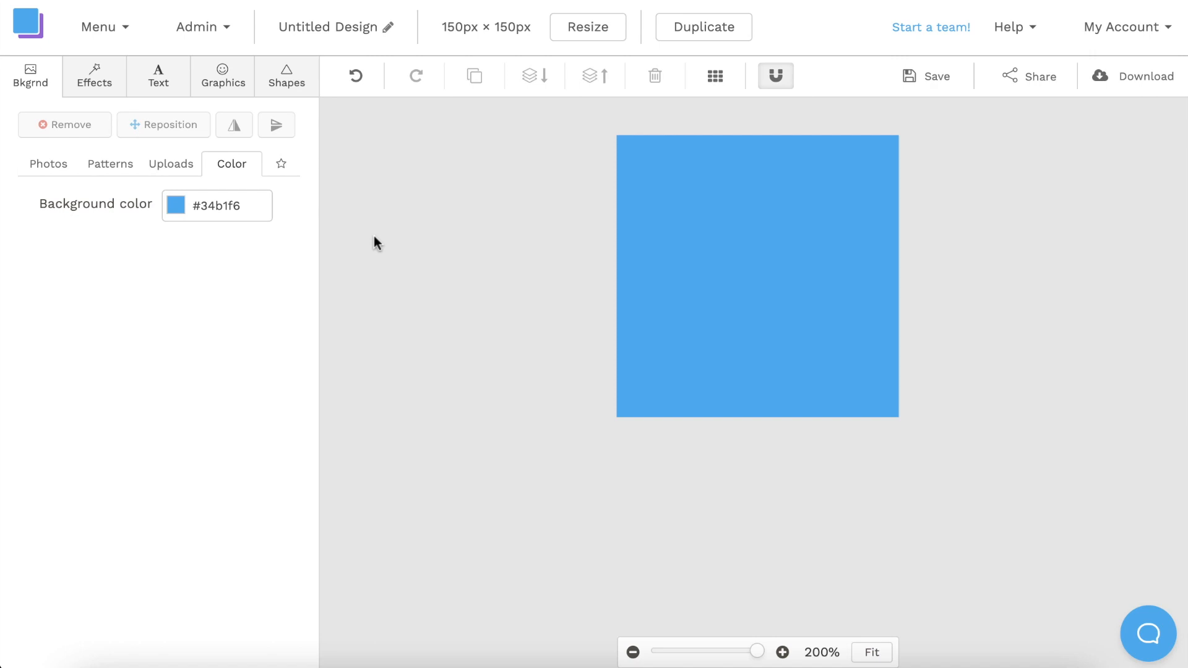
Search the Graphics icon library for a YouTube icon.
{"action": "left_click", "coordinate": [222, 76]}
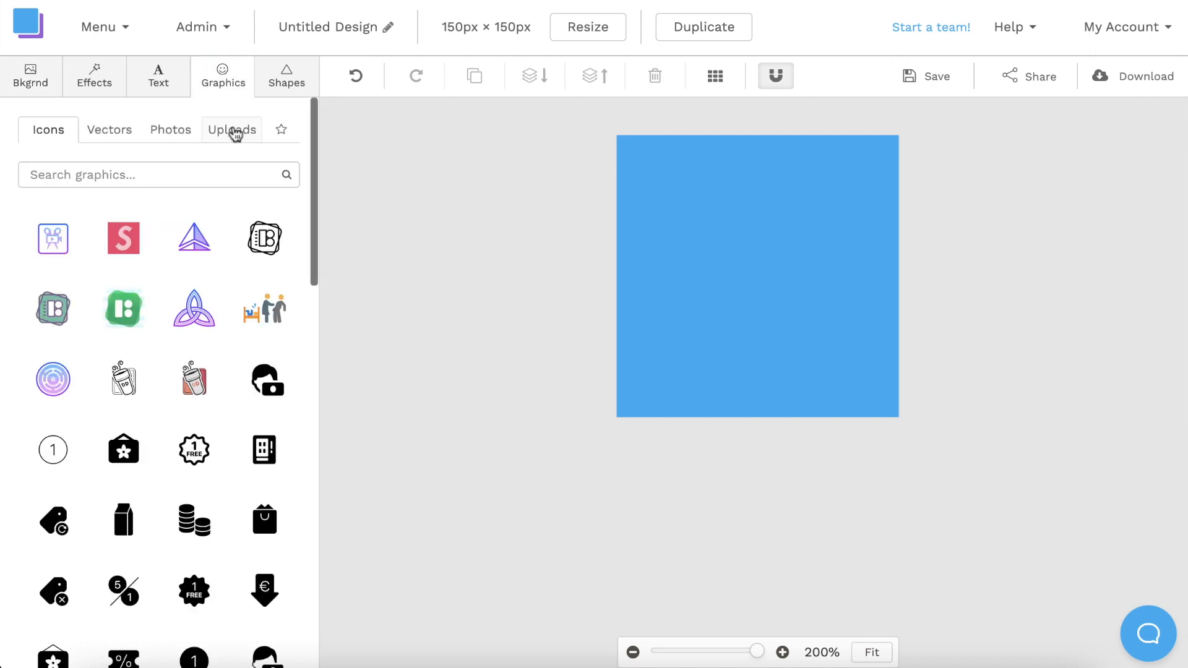
{"action": "left_click", "coordinate": [231, 130]}
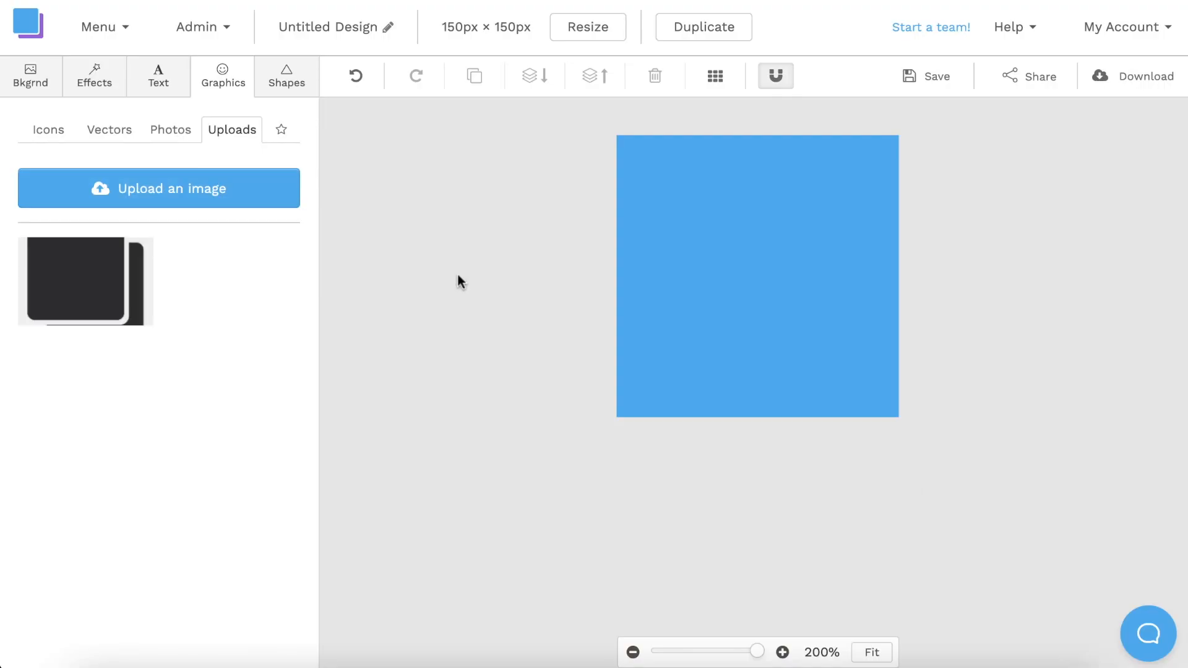
{"action": "left_click", "coordinate": [48, 129]}
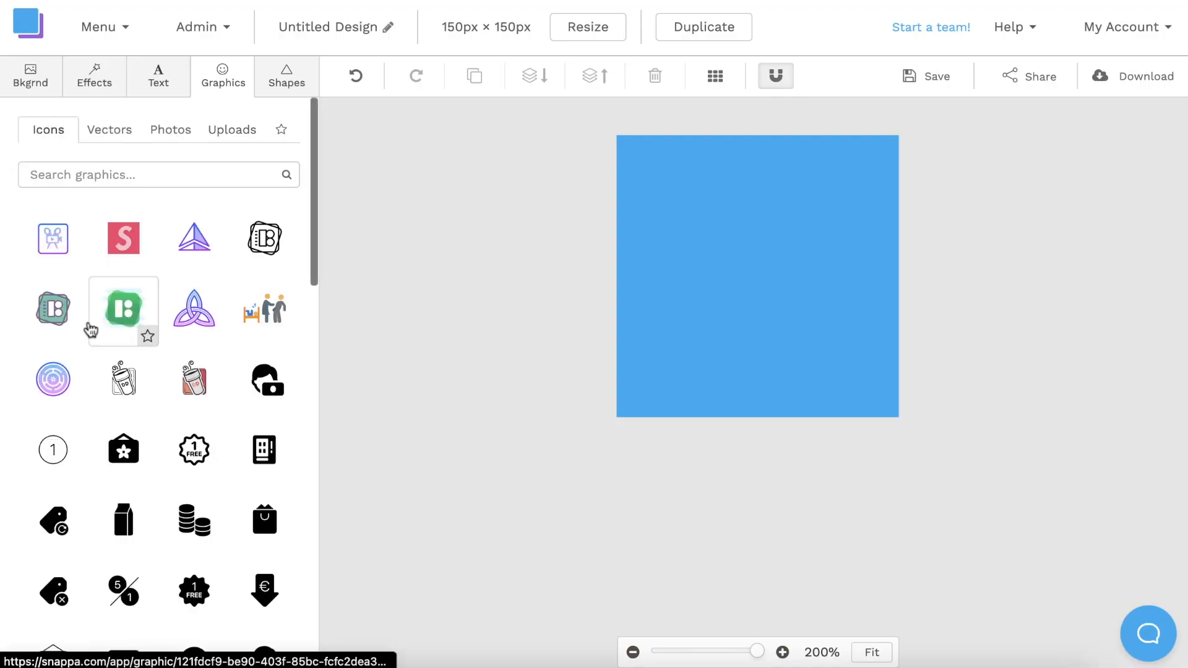
{"action": "scroll", "scroll_direction": "down", "scroll_amount": 3}
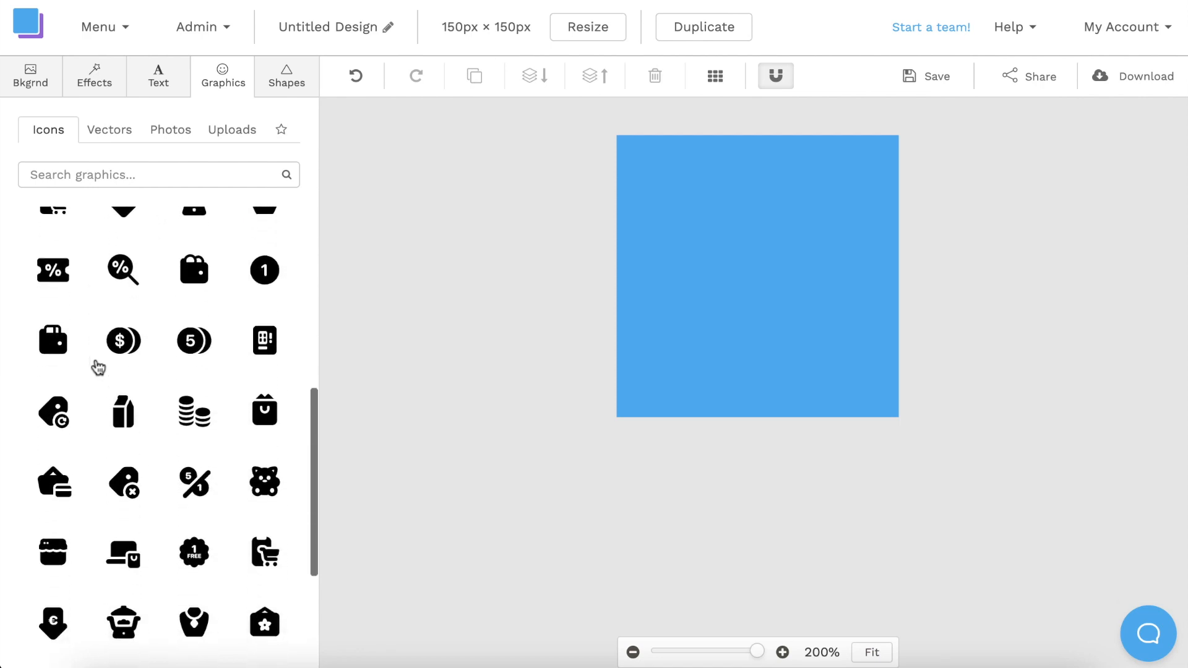
{"action": "scroll", "scroll_direction": "up", "scroll_amount": 3}
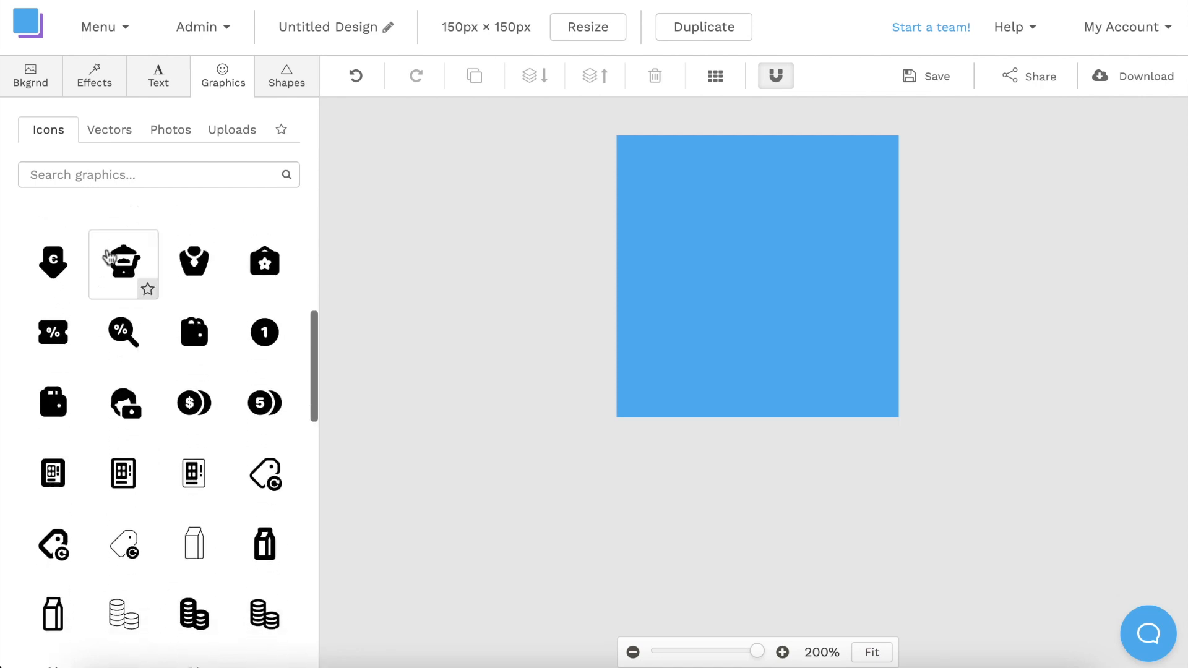
{"action": "type", "text": "YouTube"}
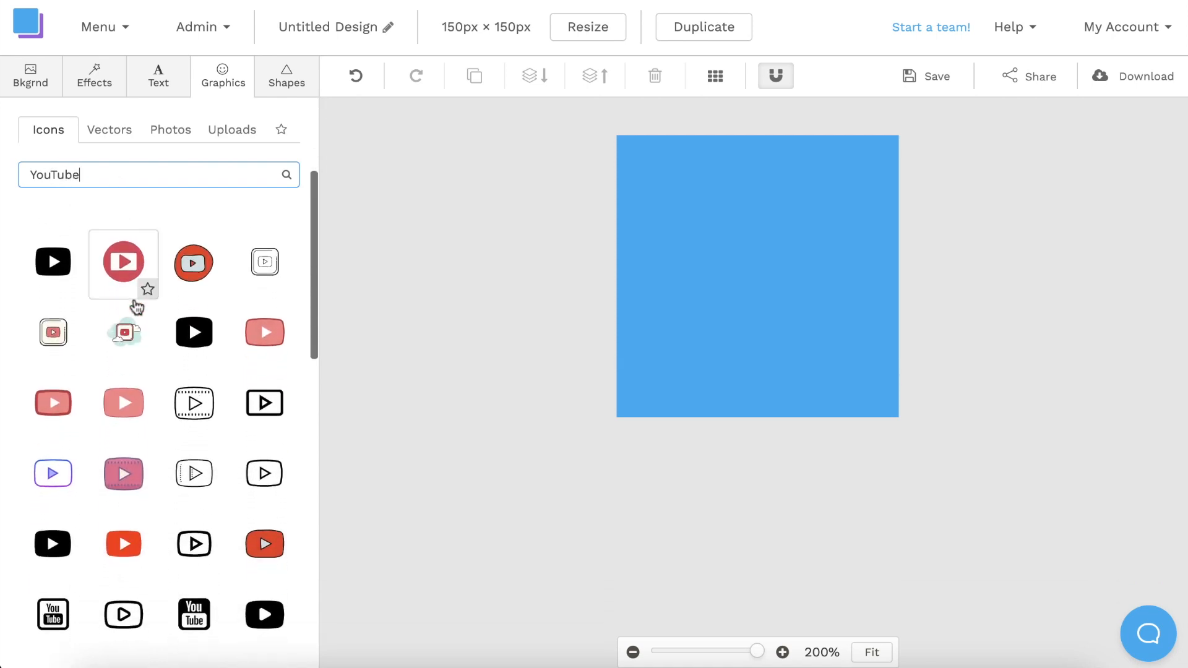
{"action": "scroll", "scroll_direction": "down", "scroll_amount": 3}
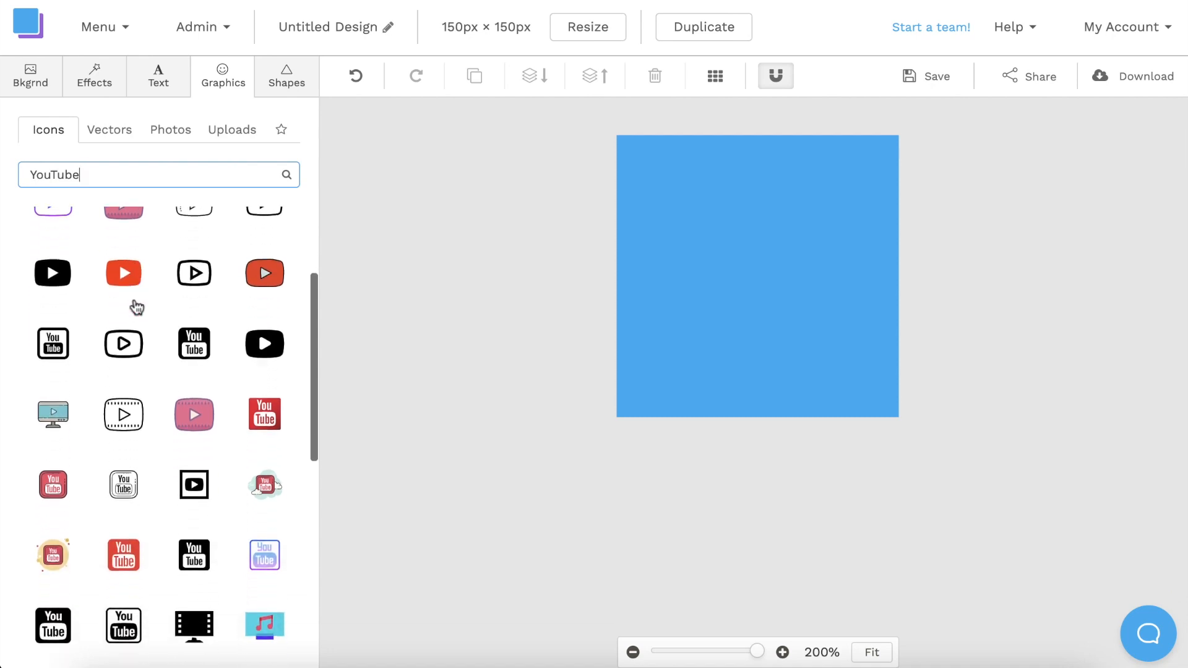
{"action": "scroll", "scroll_direction": "up", "scroll_amount": 3}
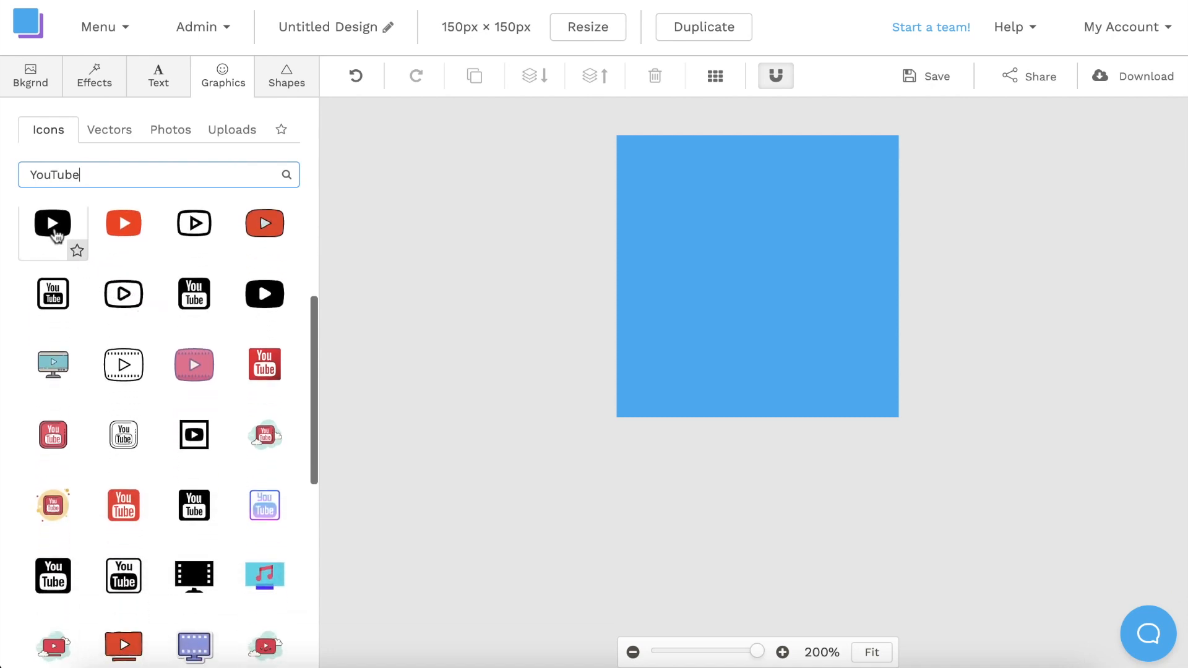
Add the black YouTube play icon to the canvas and recolour its fill white.
{"action": "left_click", "coordinate": [52, 223]}
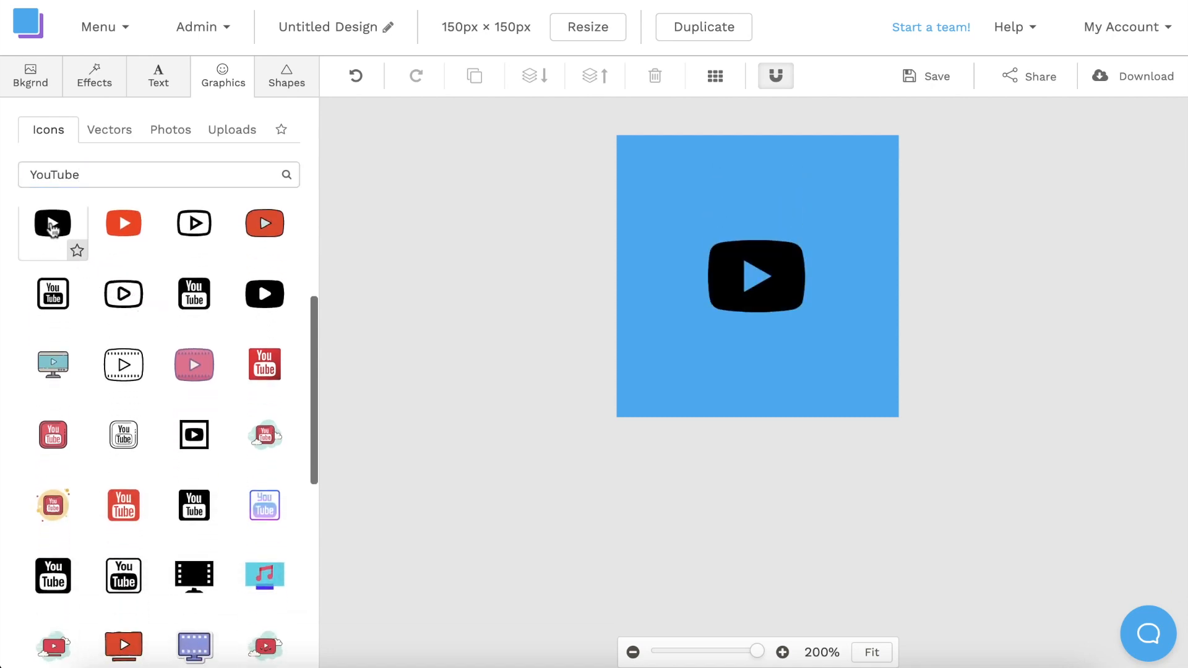
{"action": "left_click", "coordinate": [51, 223]}
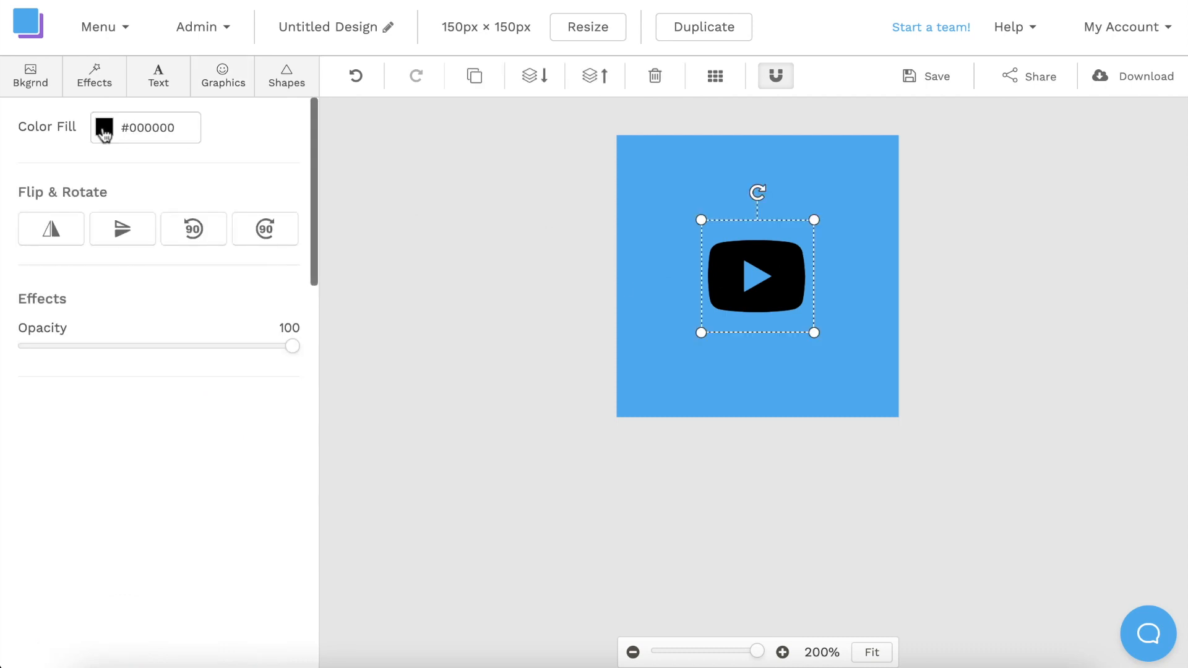
{"action": "left_click", "coordinate": [104, 128]}
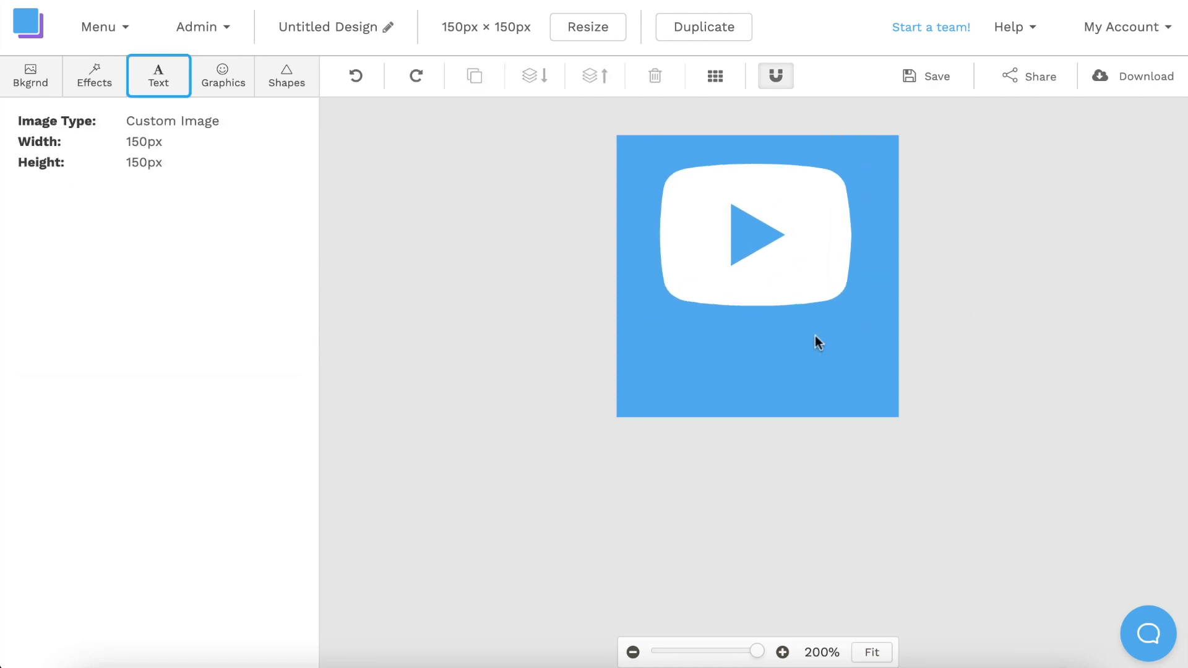
Add a text box reading SUBSCRIBE below the play icon and shrink it slightly.
{"action": "left_click", "coordinate": [158, 75]}
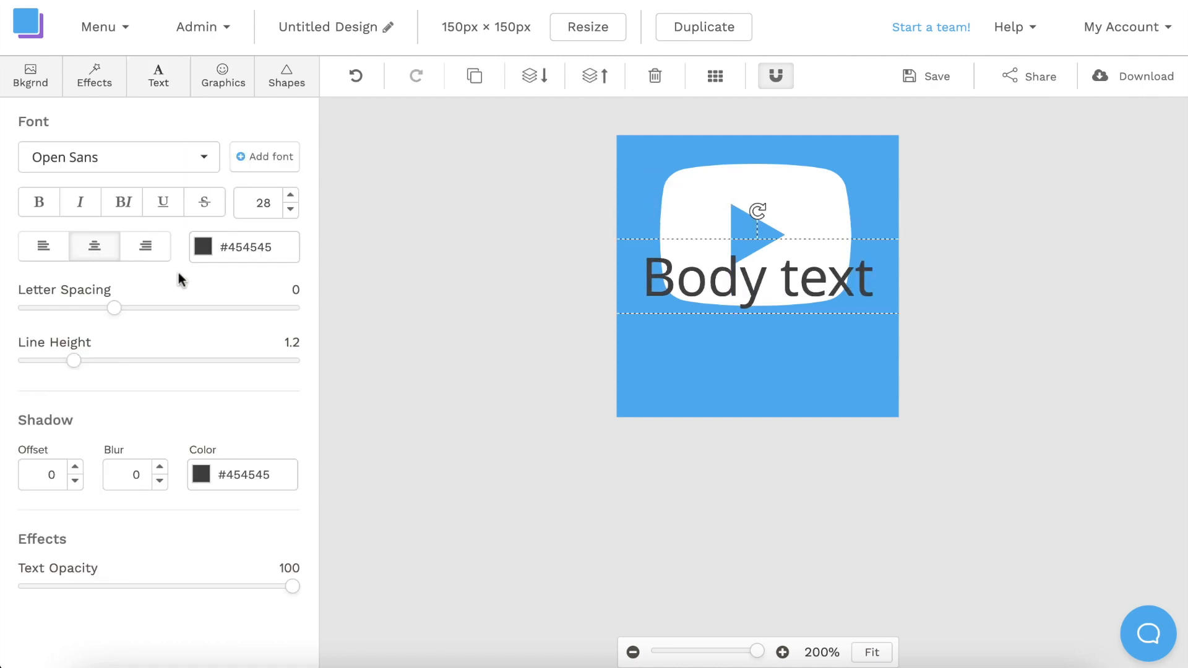
{"action": "mouse_move", "coordinate": [699, 280]}
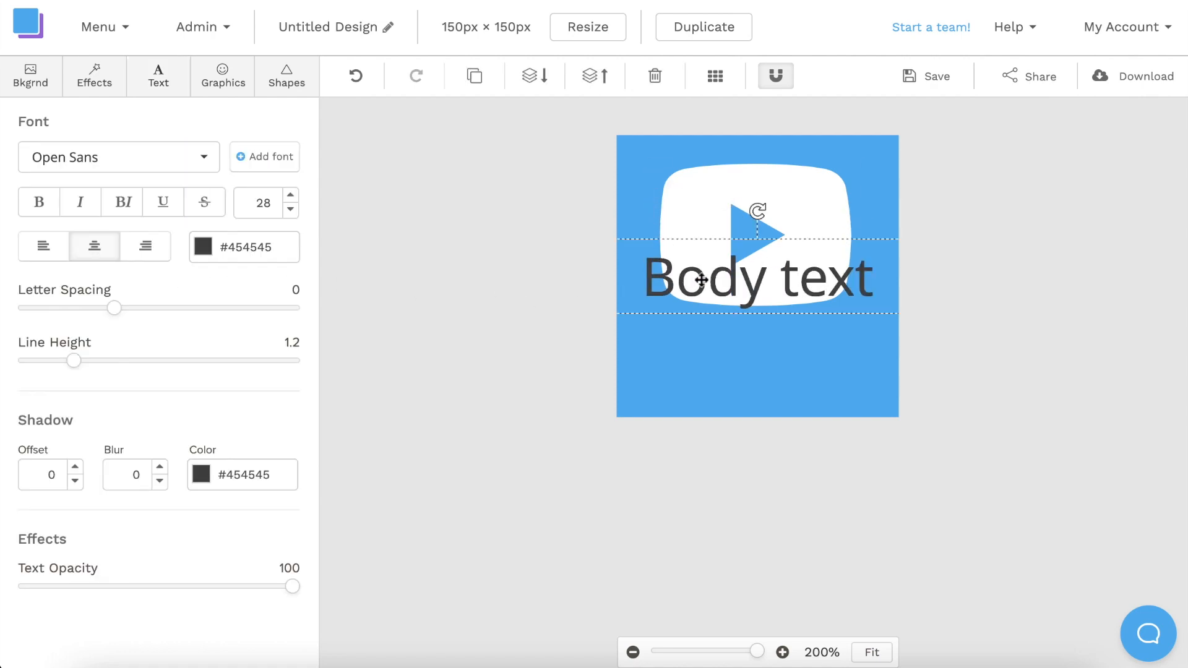
{"action": "type", "text": "SUBSCRI"}
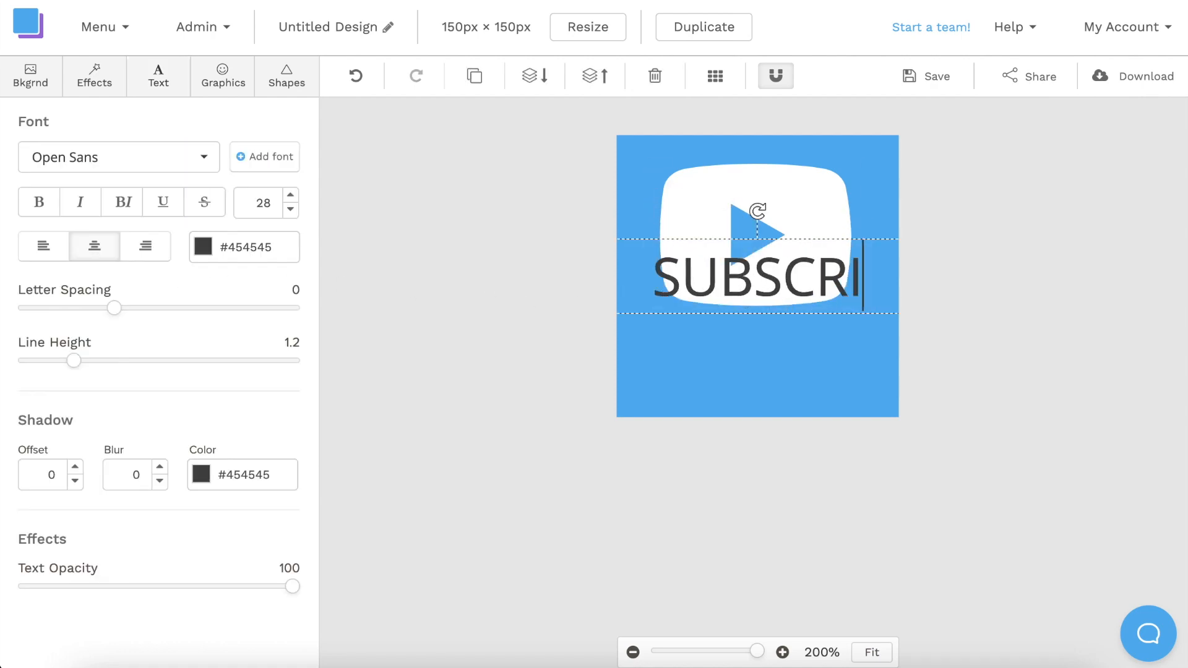
{"action": "type", "text": "BE"}
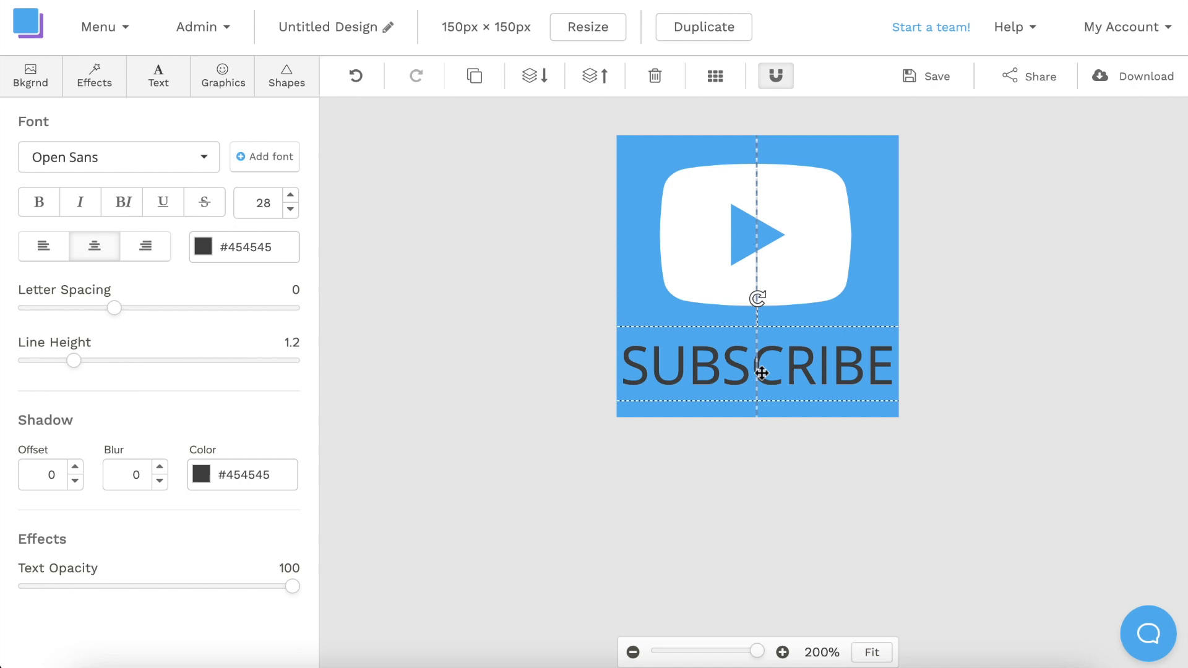
{"action": "left_click", "coordinate": [289, 209]}
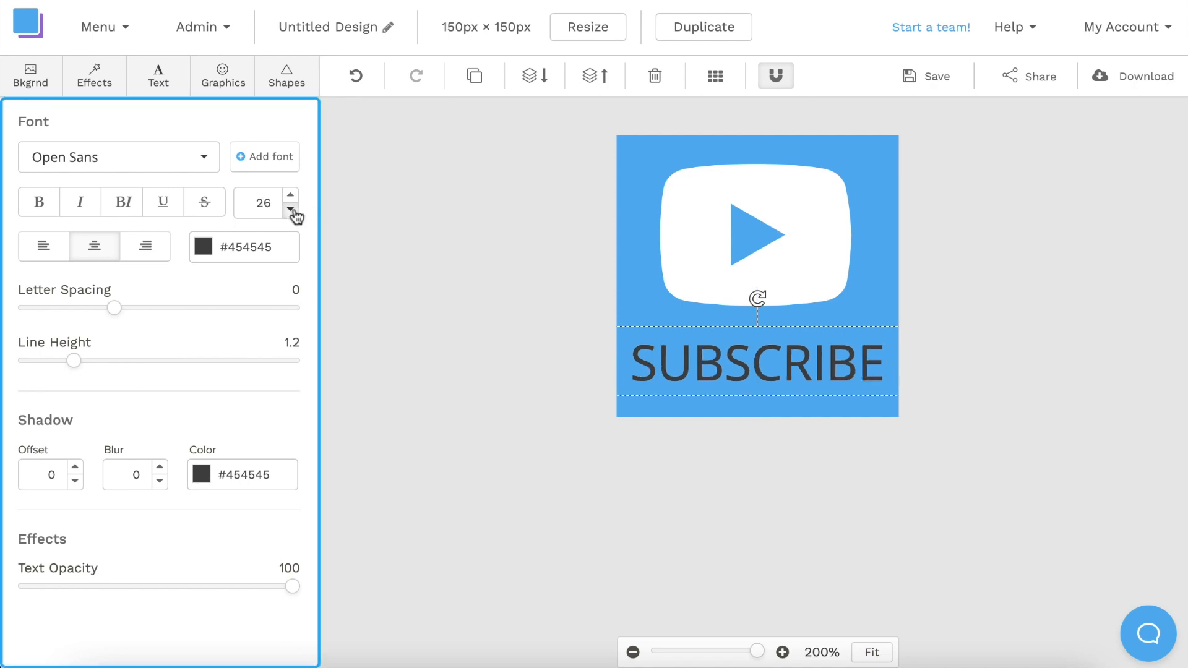
Set the SUBSCRIBE text to Roboto Black in white (#ffffff) and deselect it.
{"action": "left_click", "coordinate": [292, 209]}
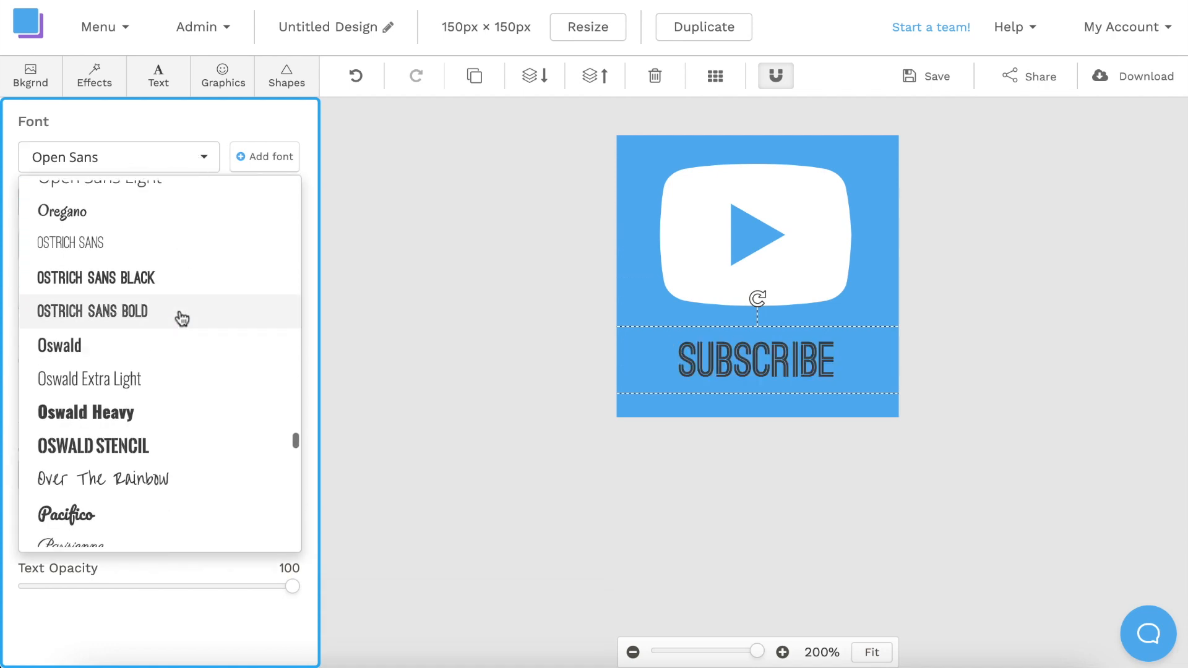
{"action": "scroll", "scroll_direction": "down", "scroll_amount": 3}
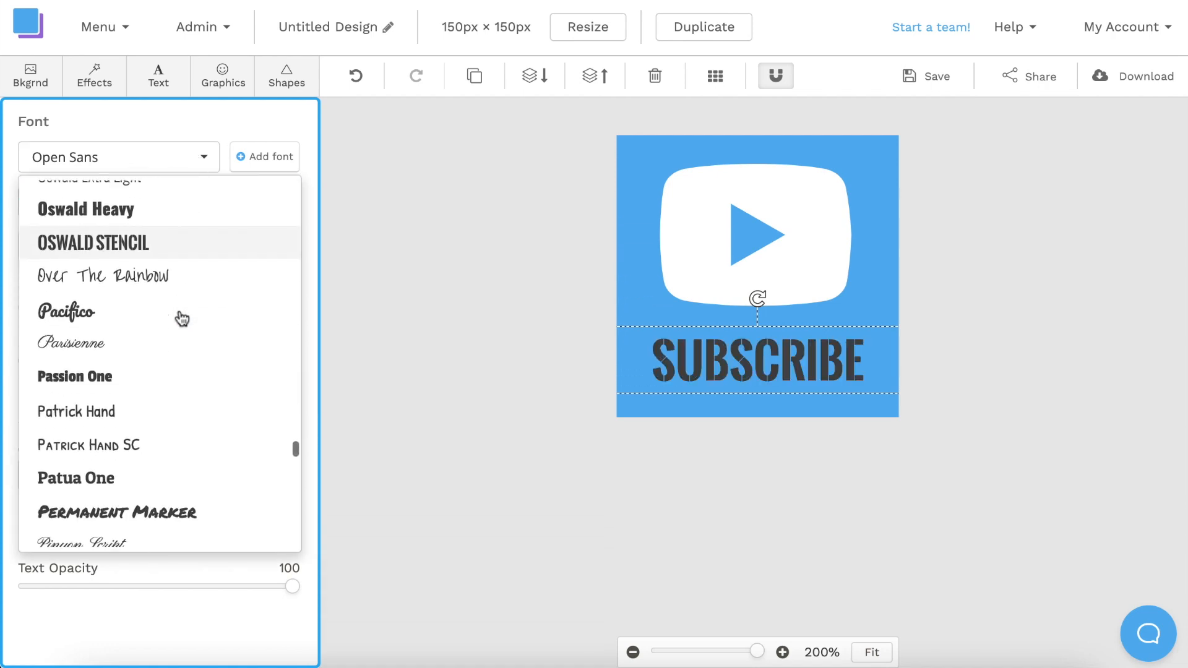
{"action": "scroll", "scroll_direction": "down", "scroll_amount": 3}
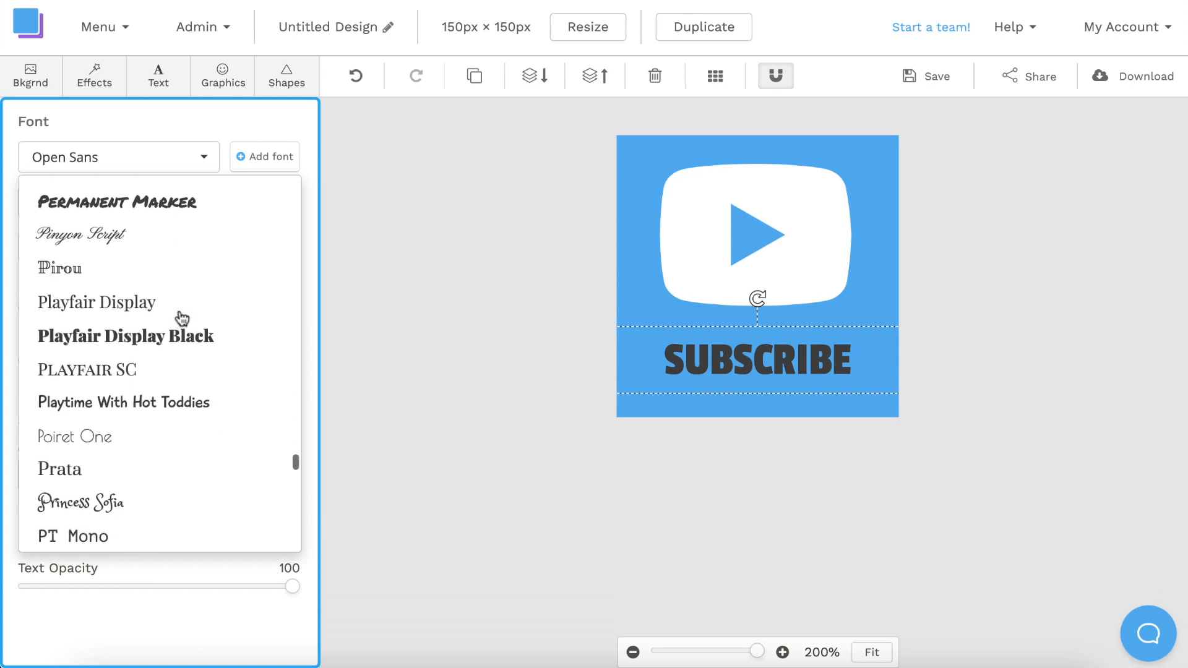
{"action": "scroll", "scroll_direction": "down", "scroll_amount": 3}
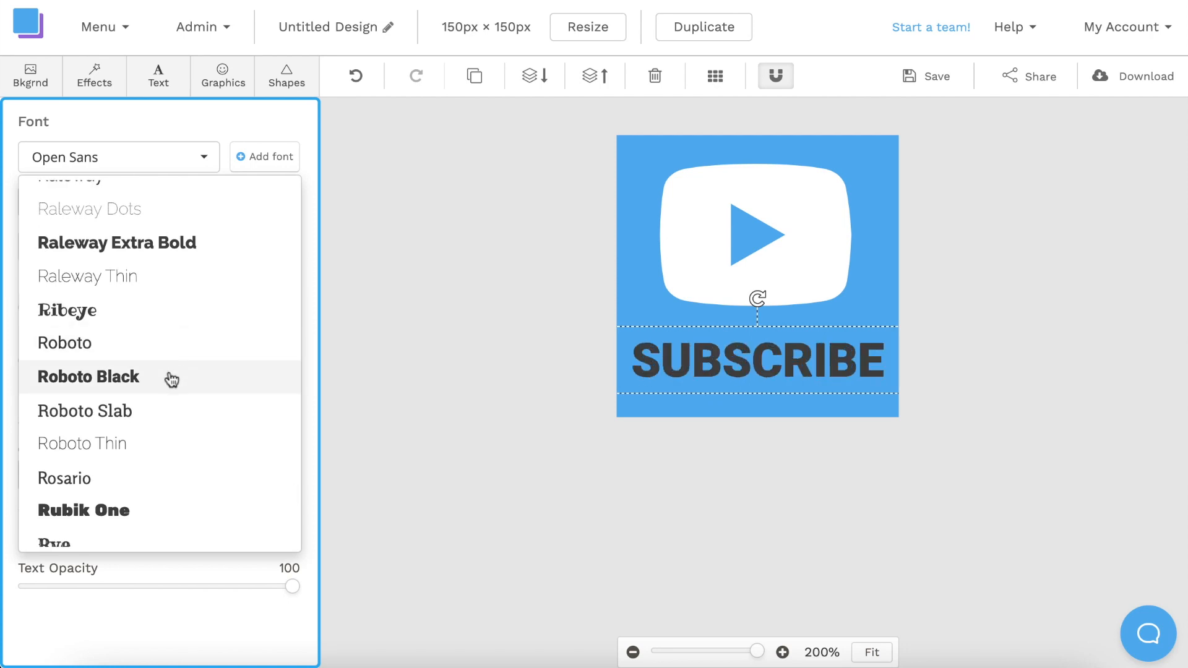
{"action": "left_click", "coordinate": [88, 377]}
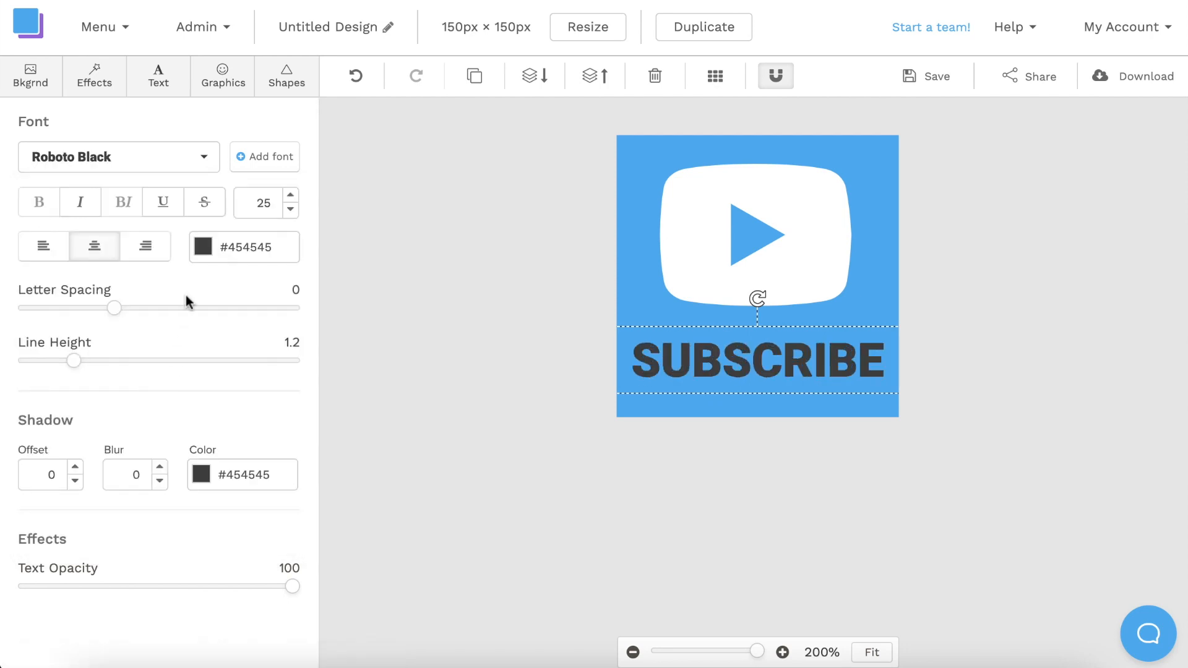
{"action": "left_click", "coordinate": [203, 247]}
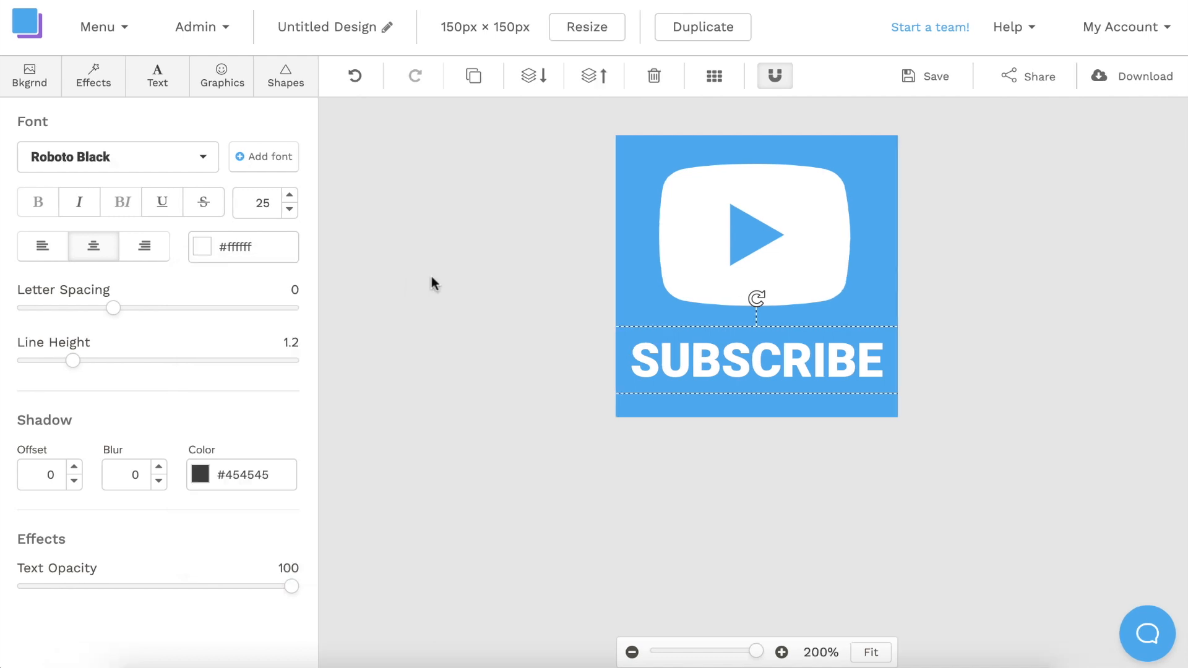
{"action": "left_click", "coordinate": [565, 290]}
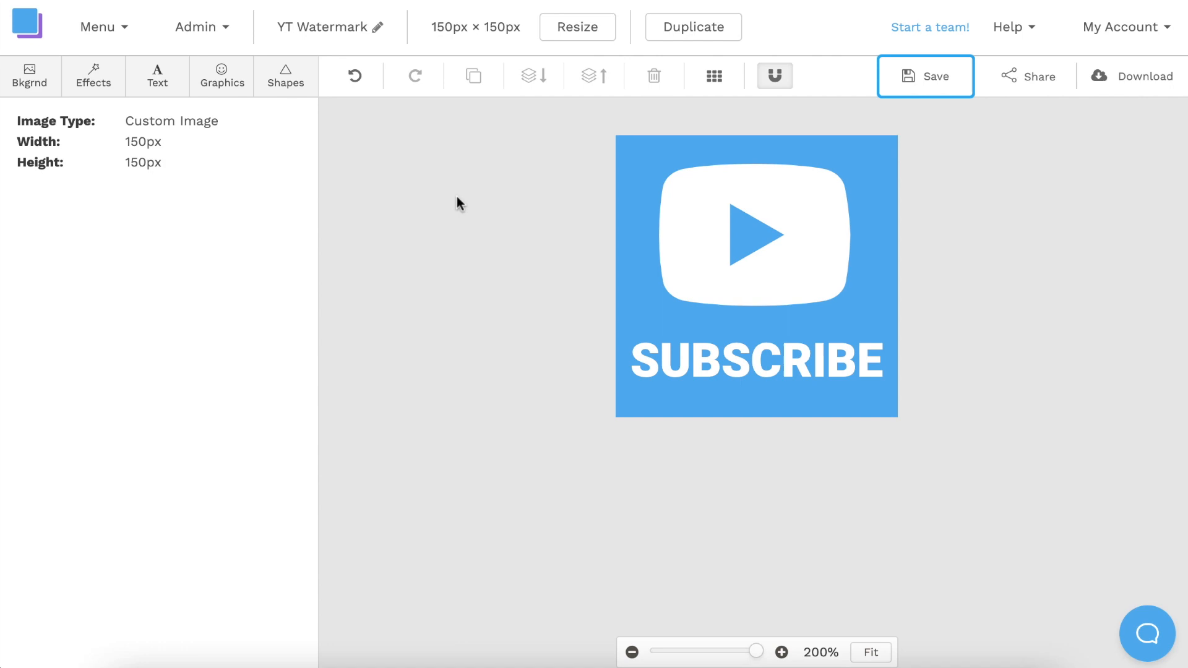
Save the design renamed 'YT Watermark'.
{"action": "left_click", "coordinate": [925, 75]}
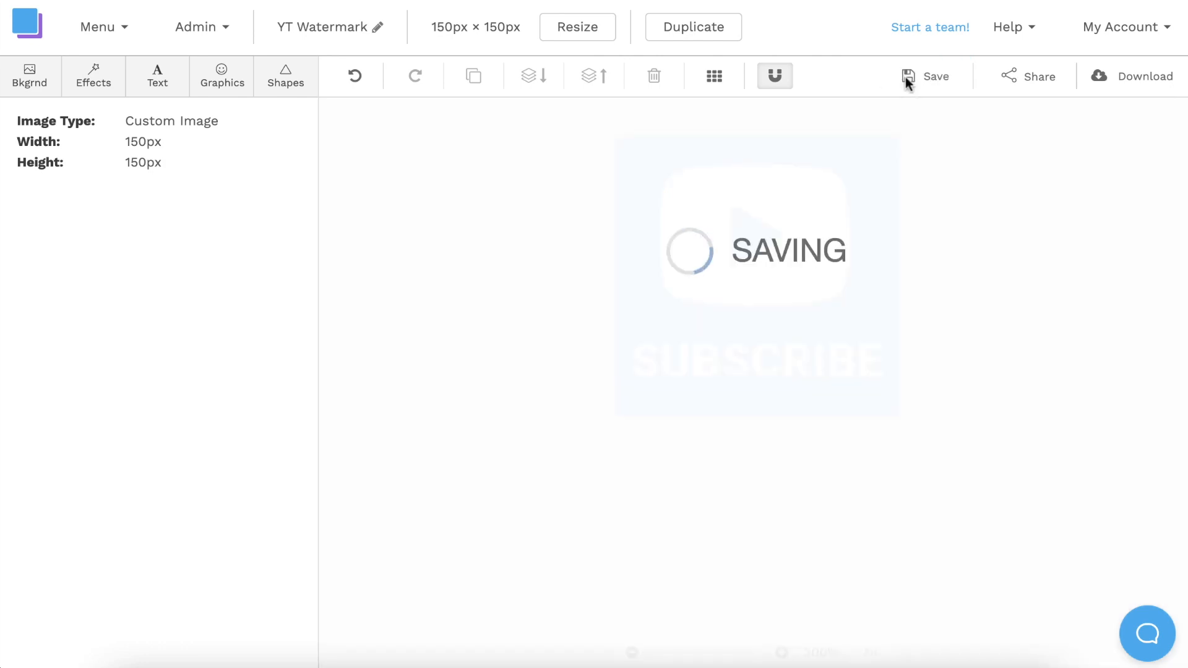
Download the YT Watermark design as a JPG image.
{"action": "left_click", "coordinate": [1141, 75]}
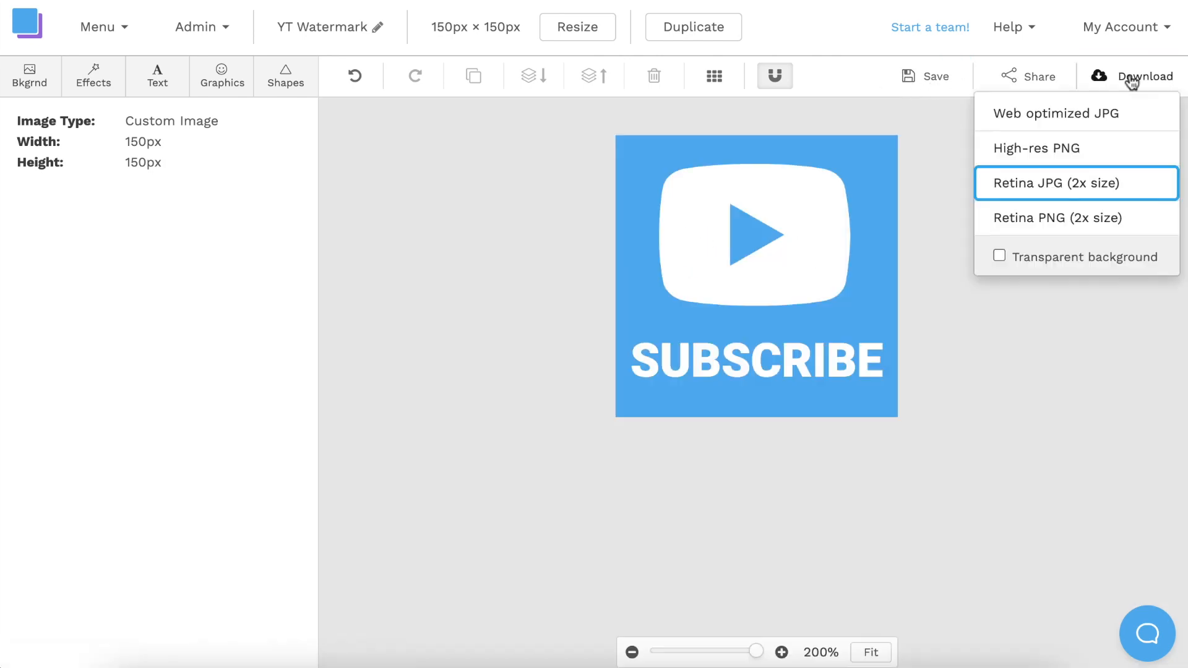
{"action": "left_click", "coordinate": [1075, 182]}
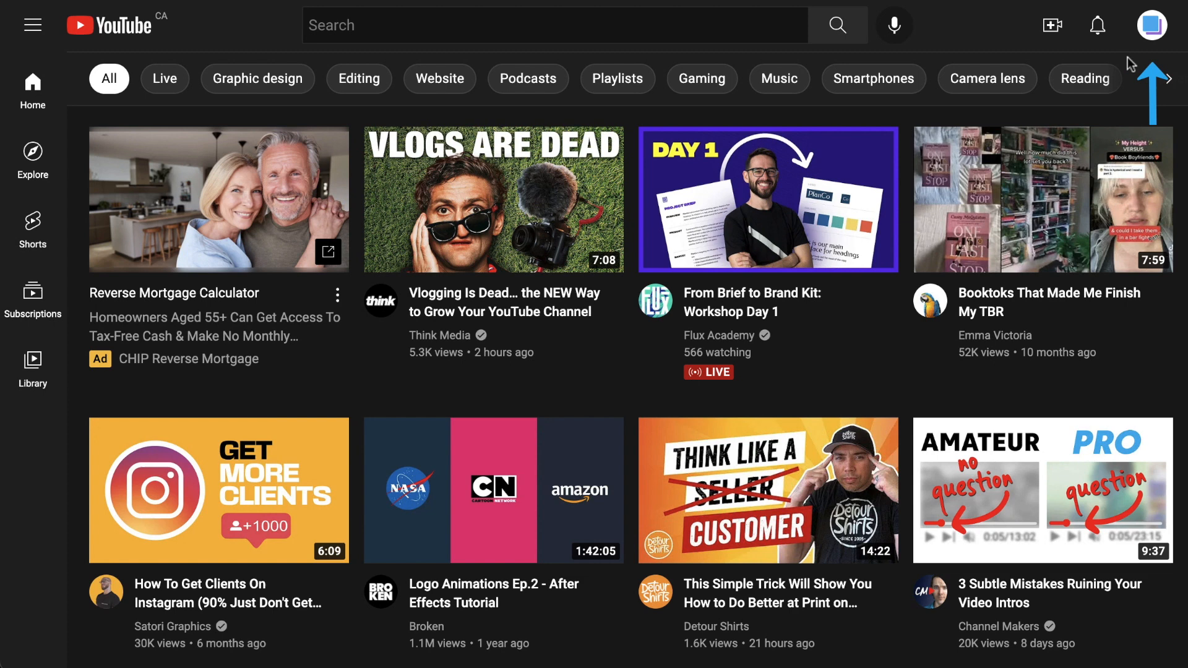
{"action": "left_click", "coordinate": [1152, 24]}
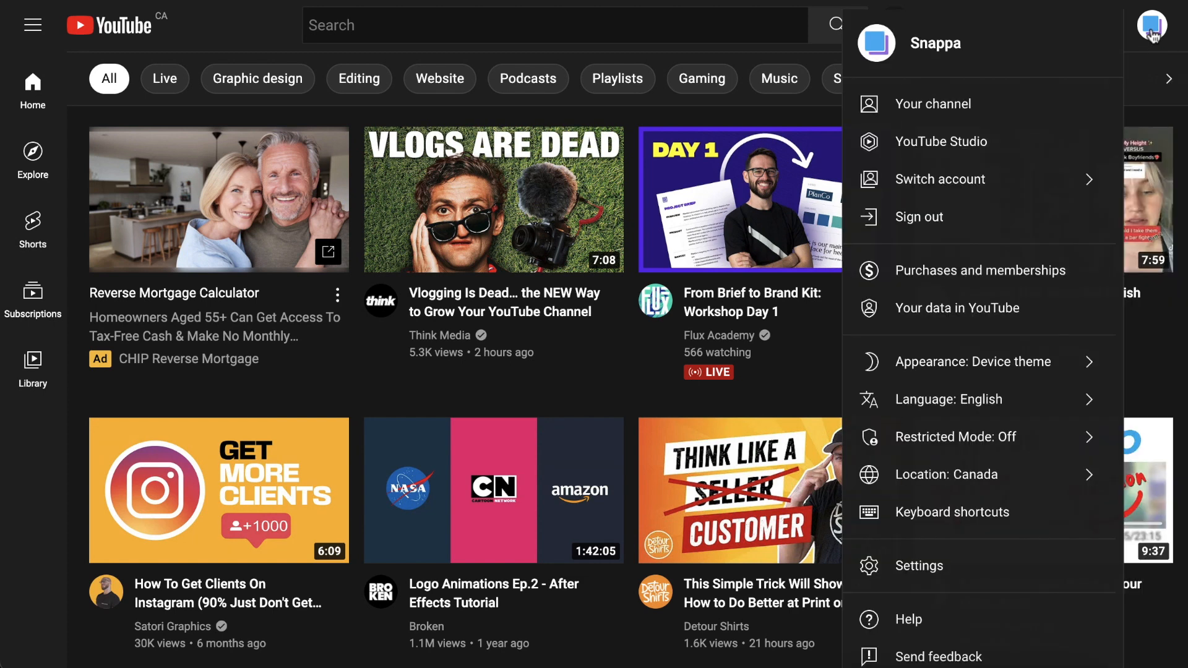
{"action": "mouse_move", "coordinate": [1039, 144]}
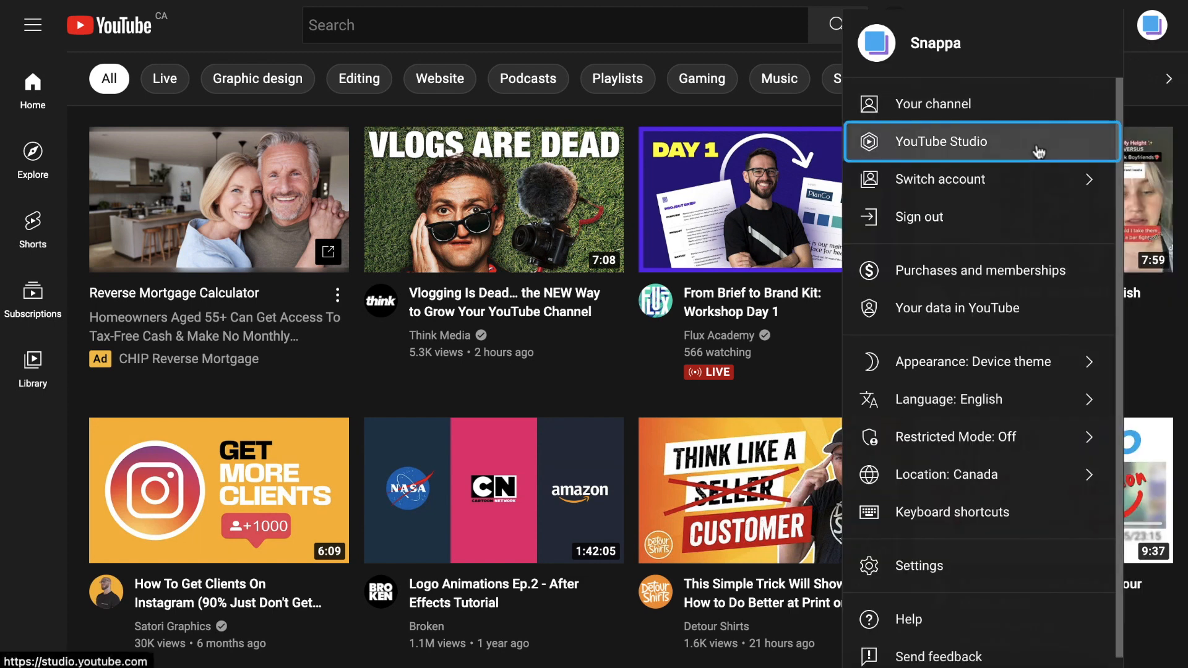
{"action": "left_click", "coordinate": [941, 142]}
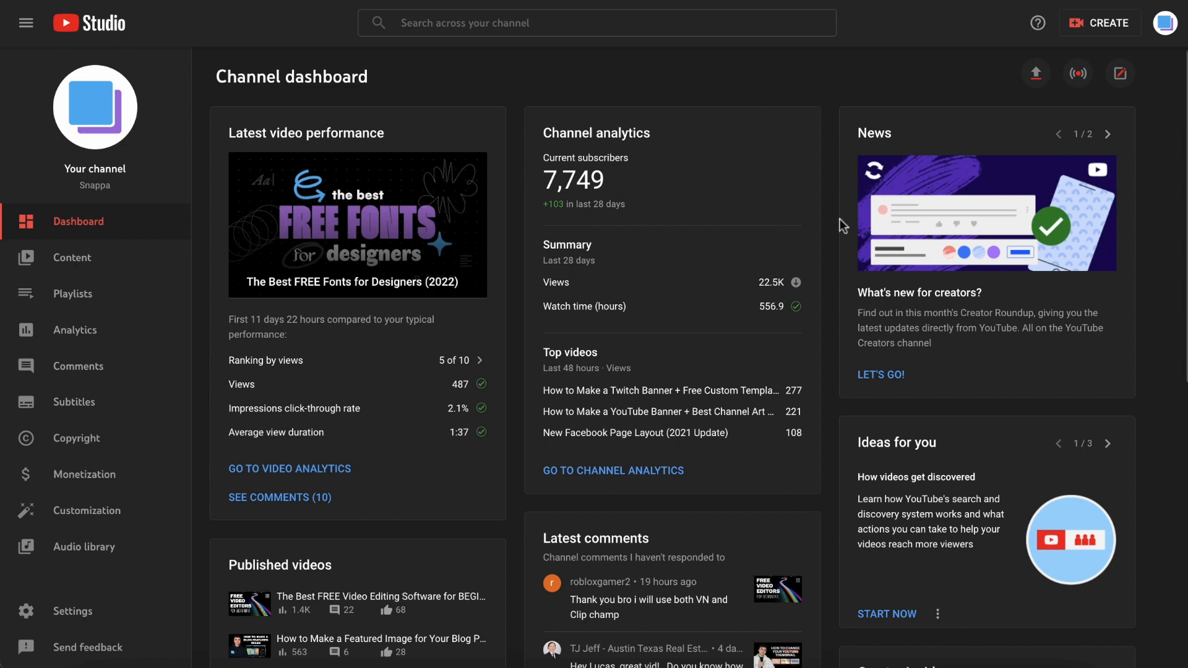
{"action": "mouse_move", "coordinate": [87, 510]}
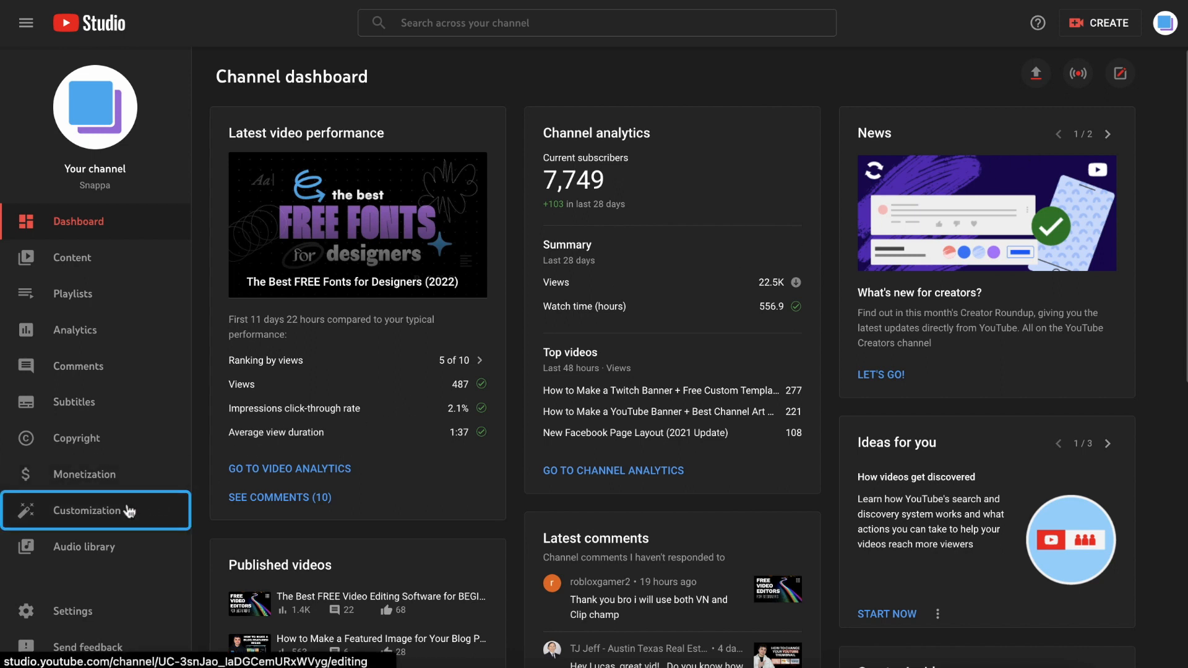
Open the Branding settings under Customization, showing the video watermark section.
{"action": "left_click", "coordinate": [87, 509]}
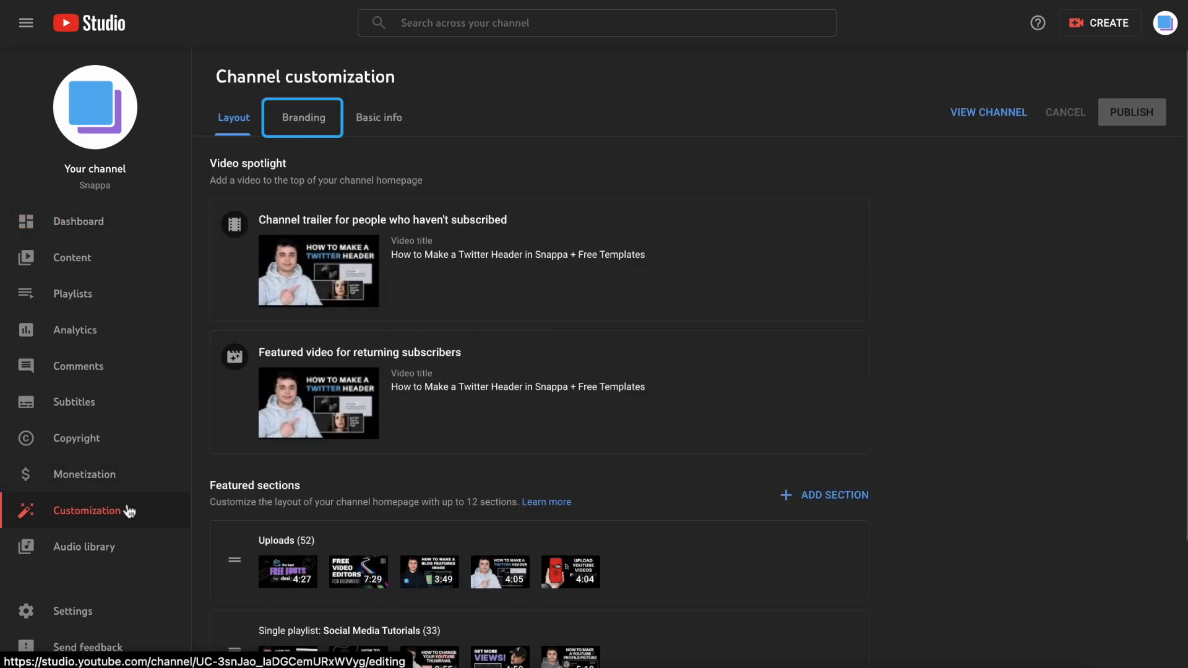
{"action": "left_click", "coordinate": [302, 118]}
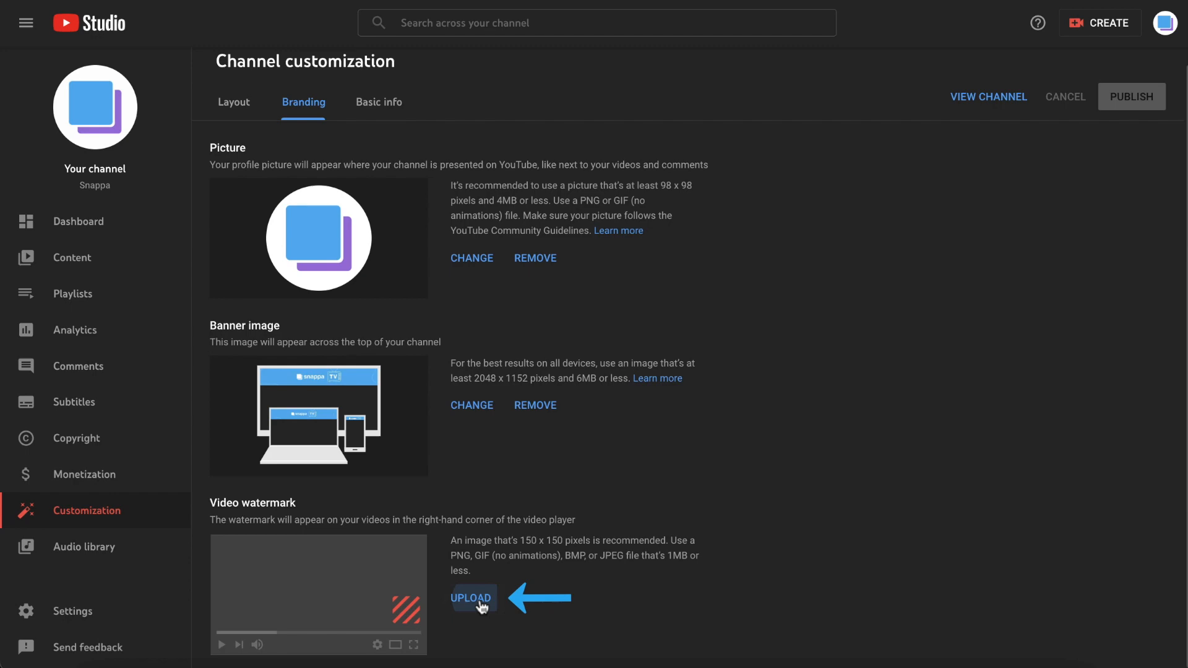
Upload YT Watermark.jpg from Downloads as the video watermark and confirm its crop.
{"action": "left_click", "coordinate": [470, 599]}
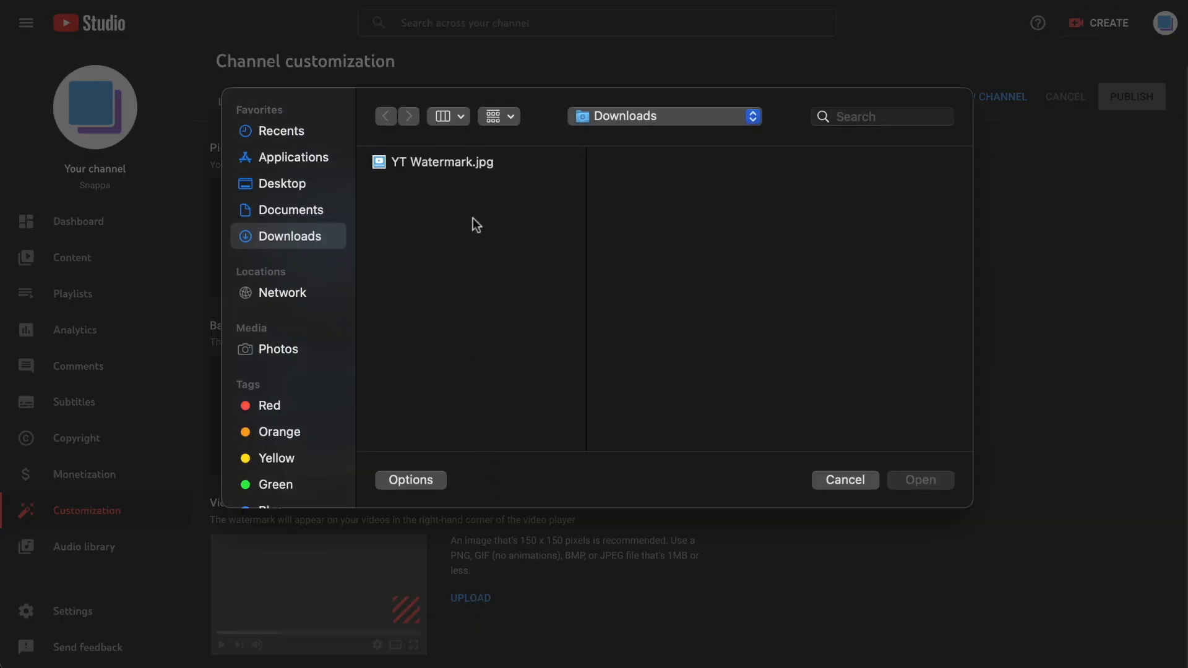
{"action": "left_click", "coordinate": [440, 162]}
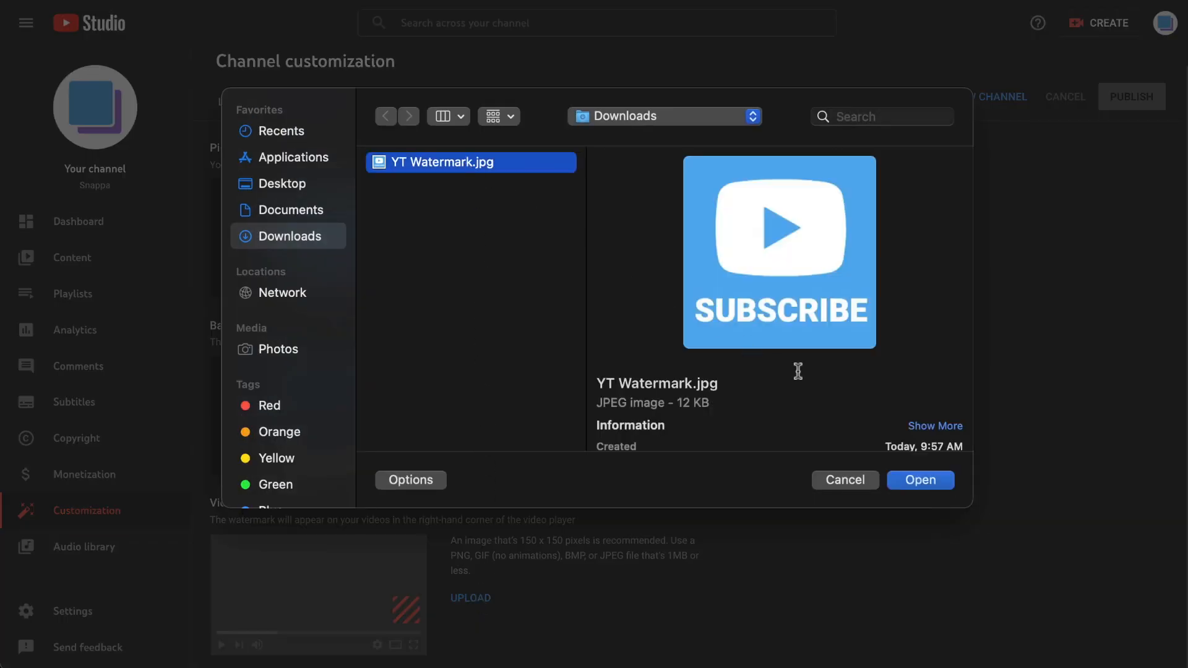
{"action": "left_click", "coordinate": [919, 480]}
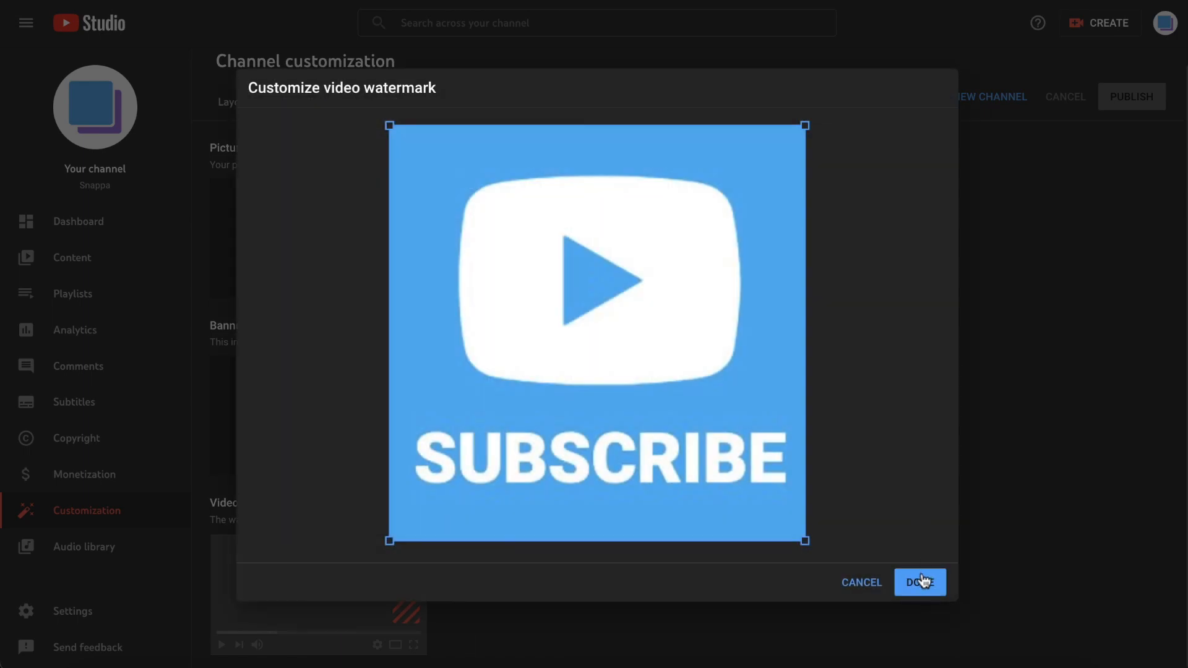
{"action": "left_click", "coordinate": [919, 582]}
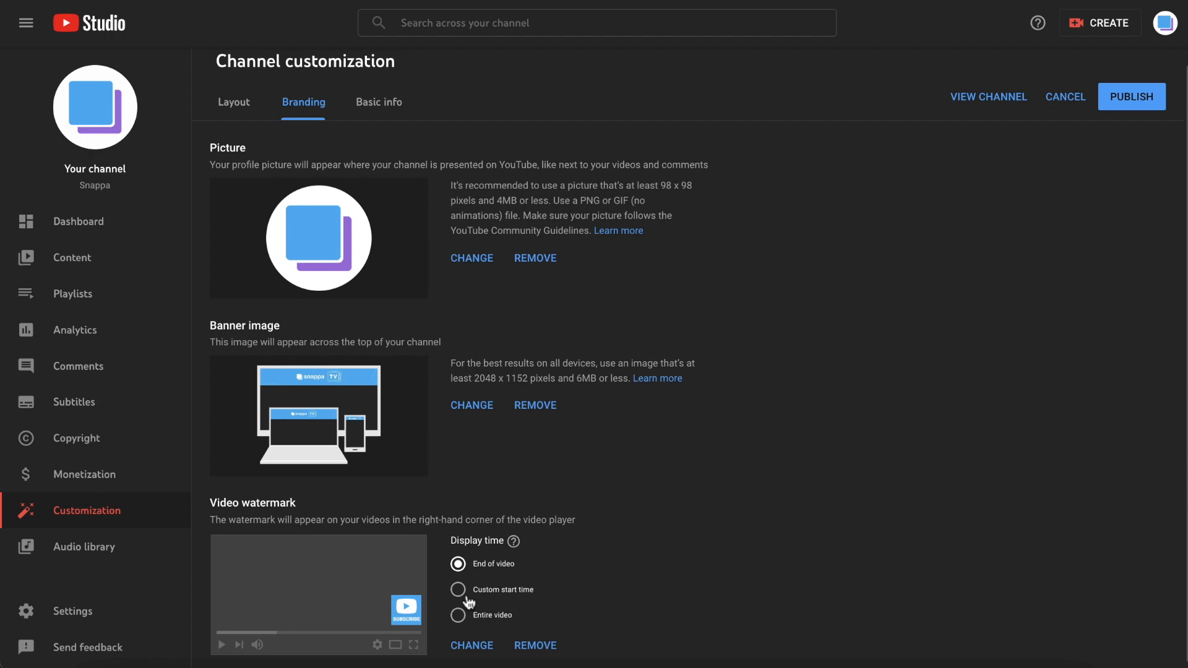
Set the watermark display time to Entire video and publish the branding changes.
{"action": "left_click", "coordinate": [459, 589]}
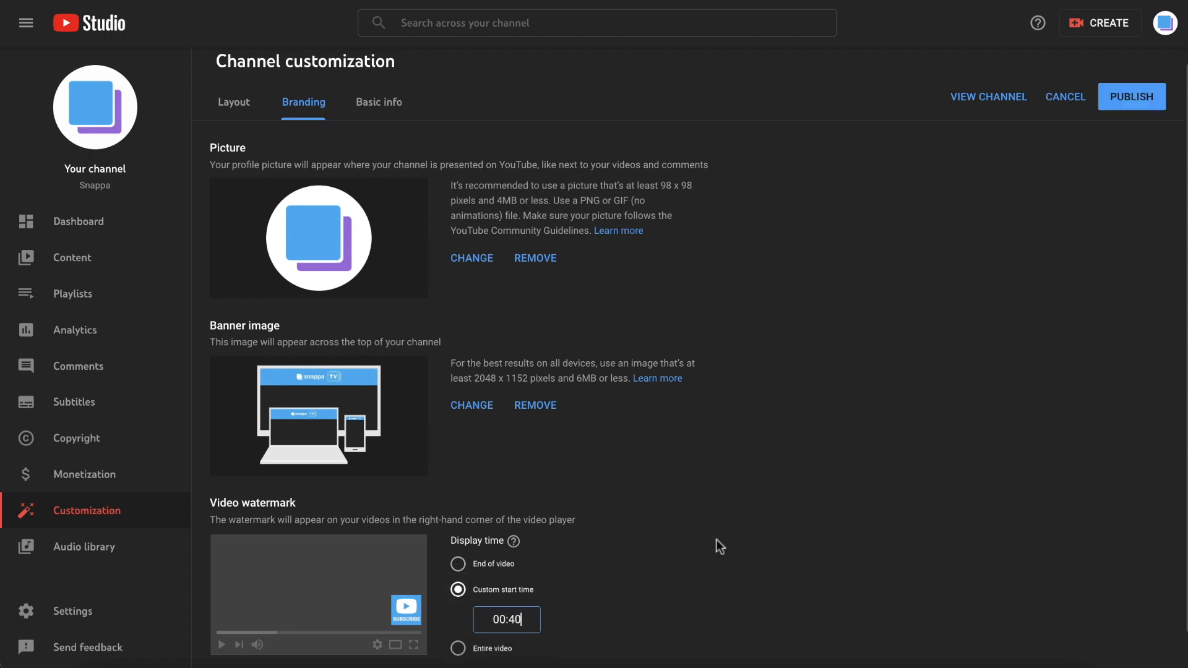
{"action": "left_click", "coordinate": [458, 615]}
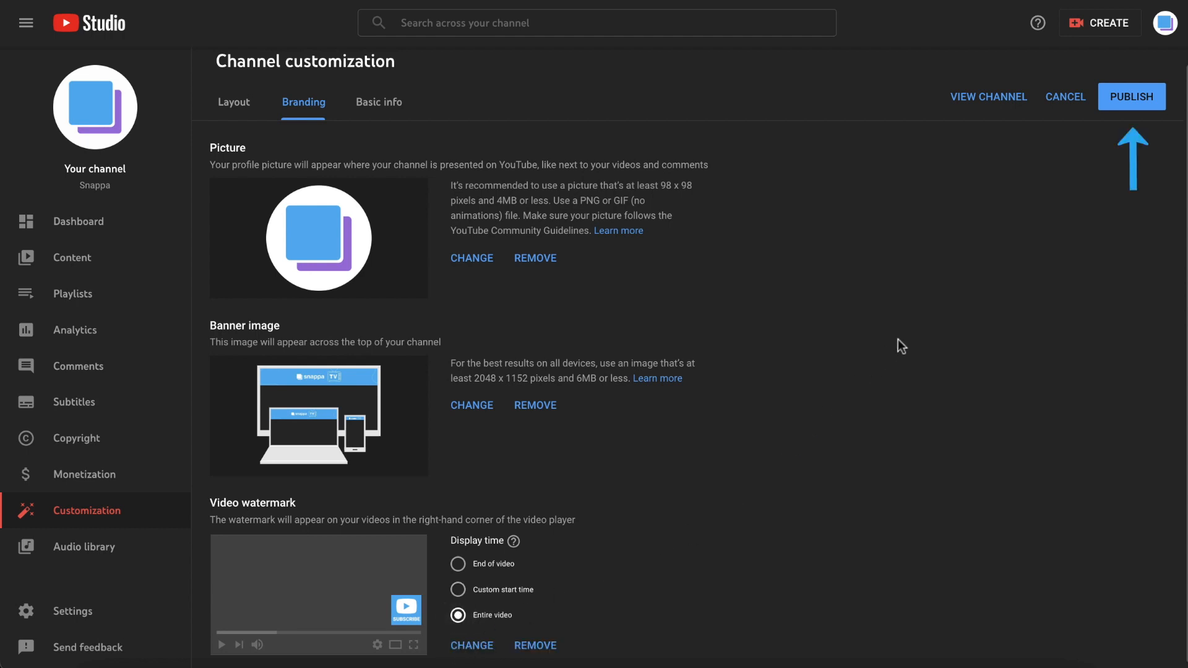
{"action": "left_click", "coordinate": [1132, 97]}
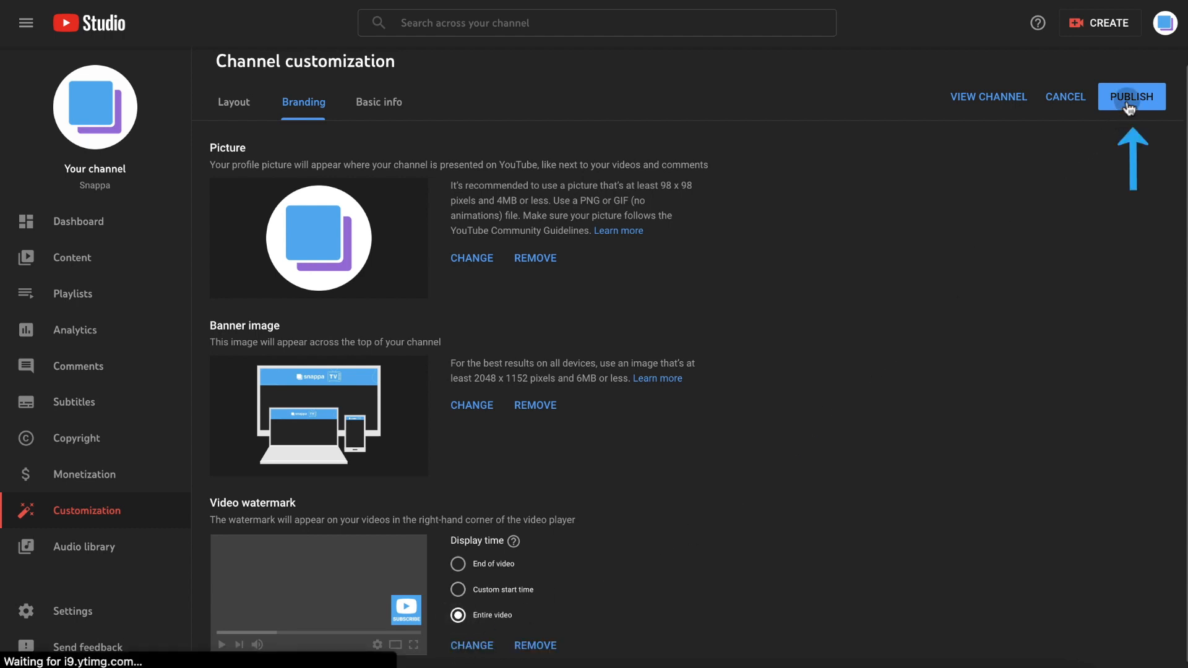
{"action": "left_click", "coordinate": [1131, 96]}
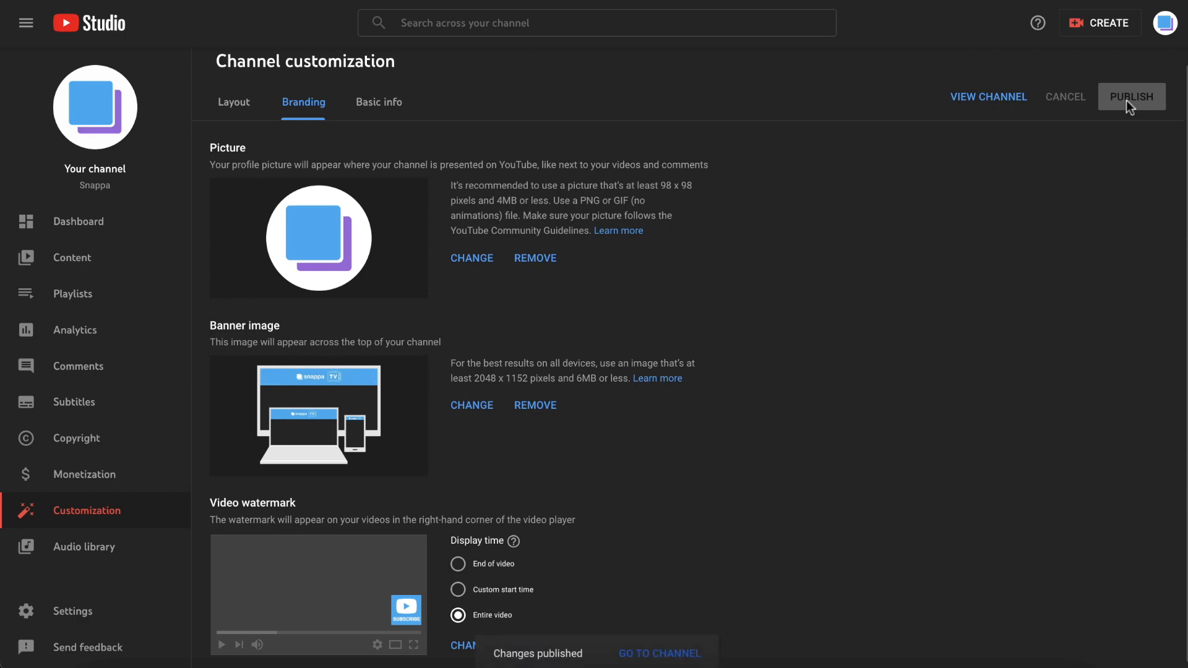
{"action": "left_click", "coordinate": [659, 654]}
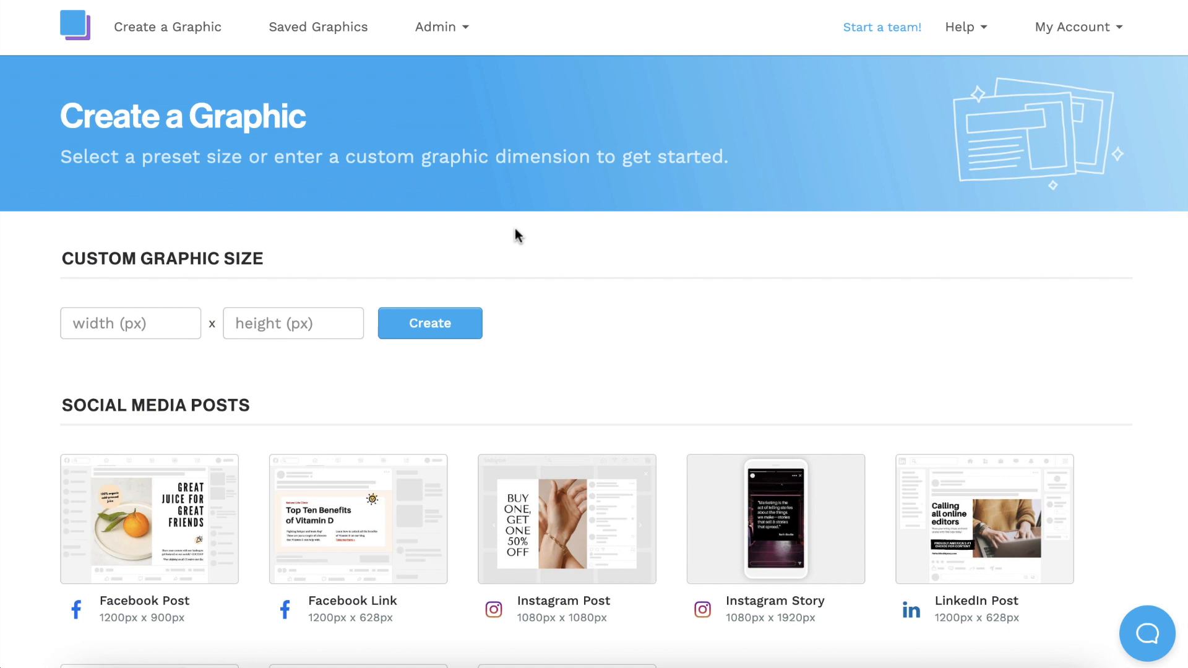
Create a blank custom graphic sized 150 × 150 px.
{"action": "type", "text": "150"}
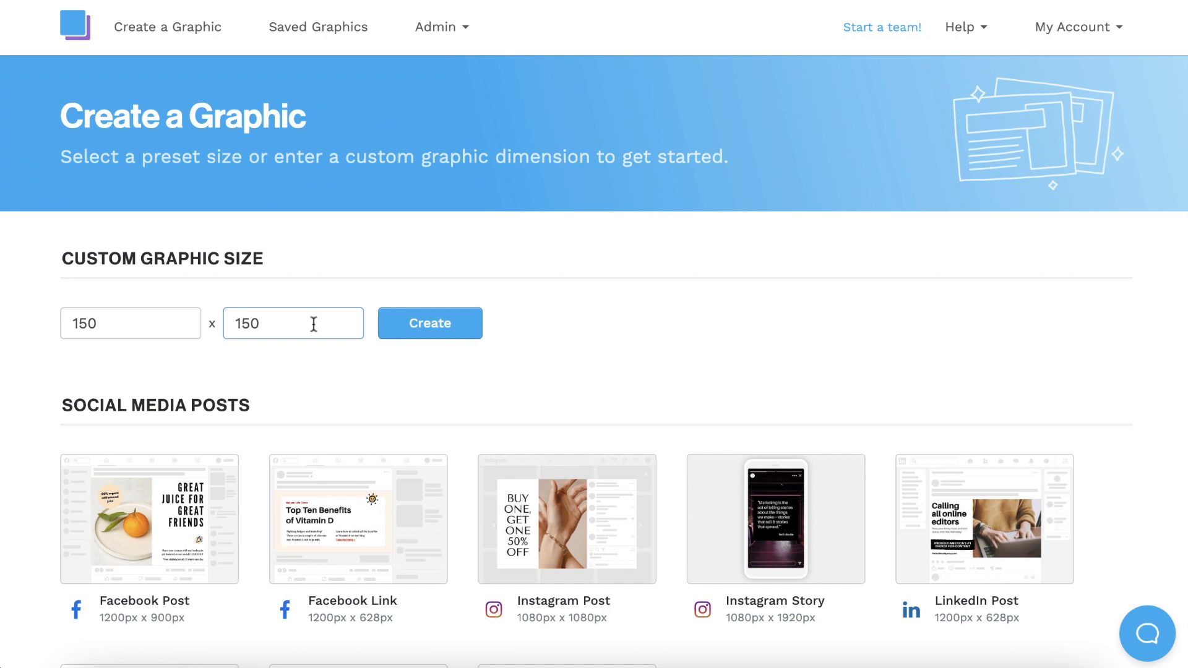
{"action": "left_click", "coordinate": [429, 324]}
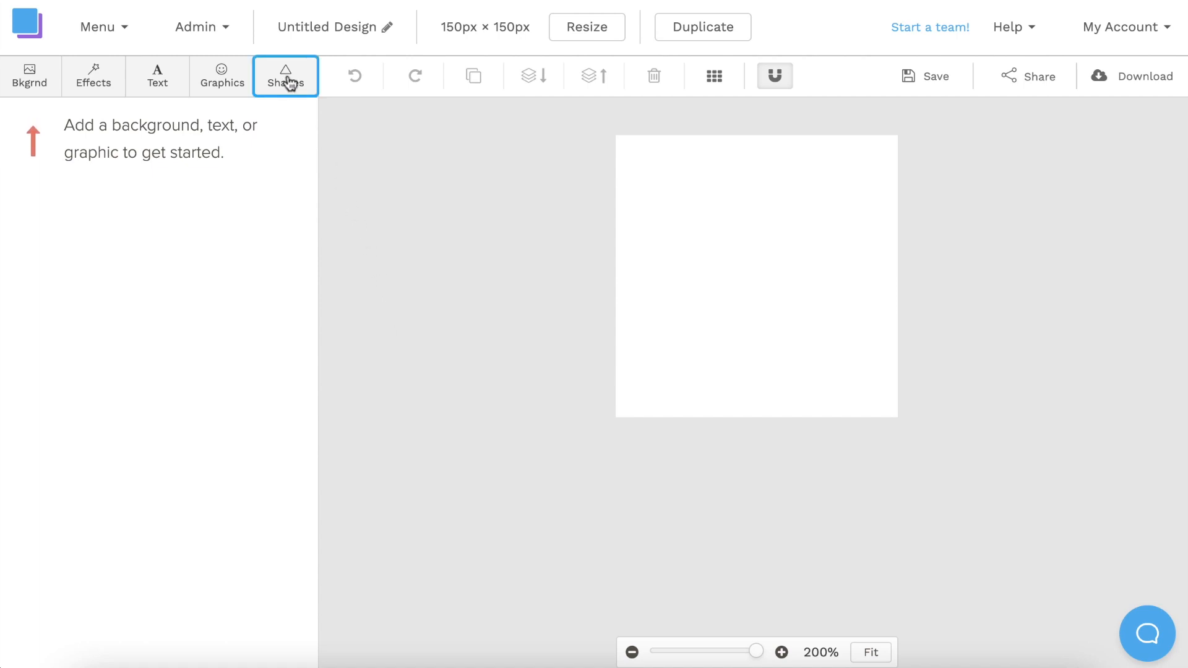
Add a filled circle from Shapes centred on the canvas and recolour it purple.
{"action": "left_click", "coordinate": [286, 75]}
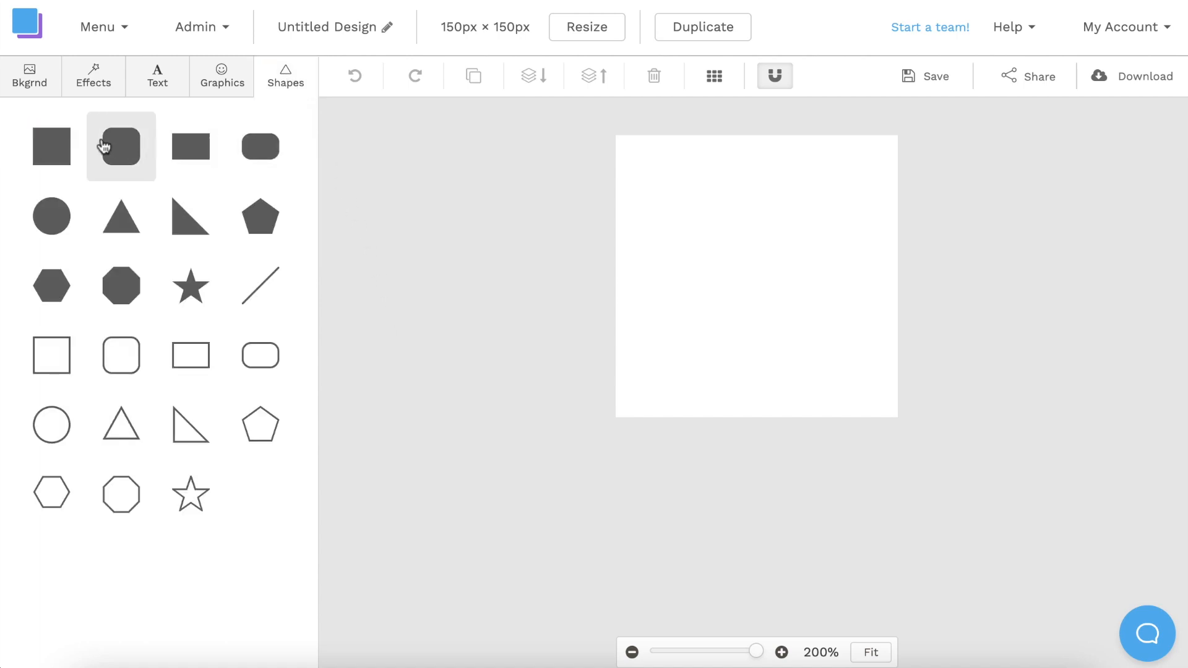
{"action": "mouse_move", "coordinate": [51, 286]}
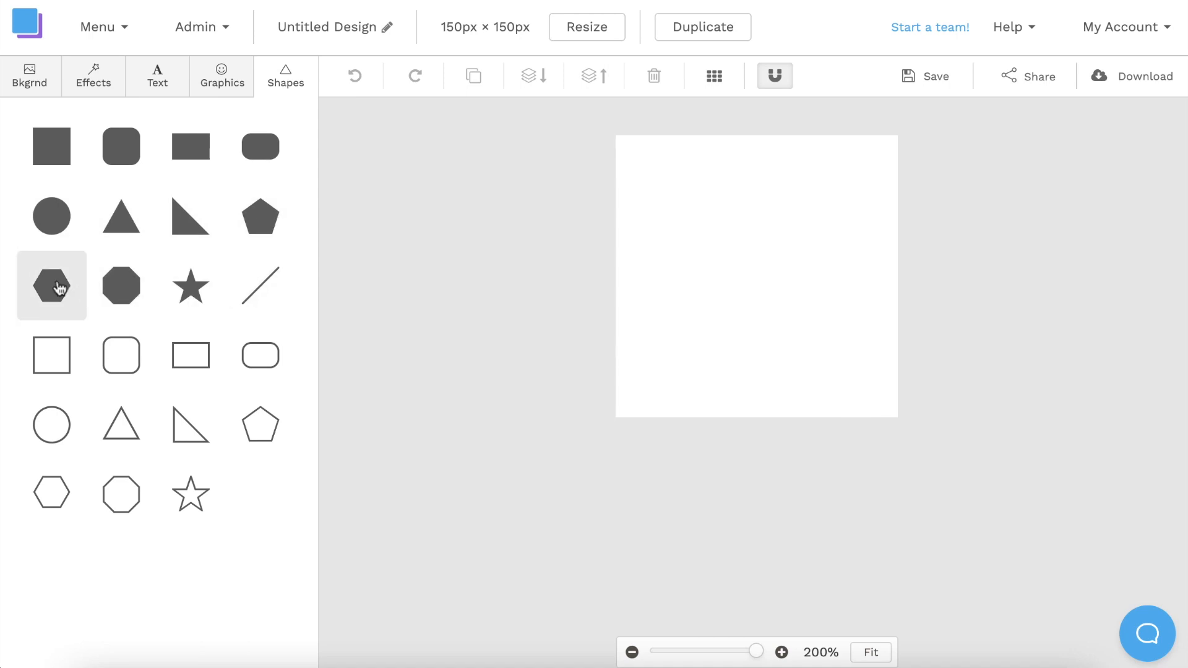
{"action": "mouse_move", "coordinate": [50, 217]}
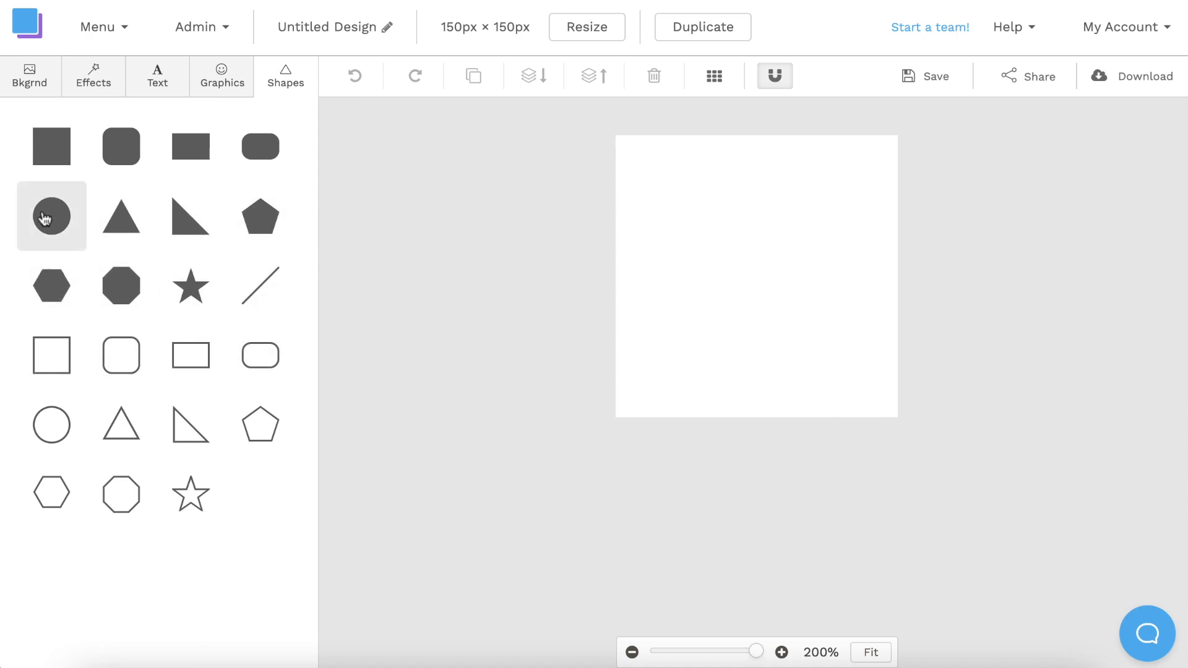
{"action": "left_click", "coordinate": [51, 216]}
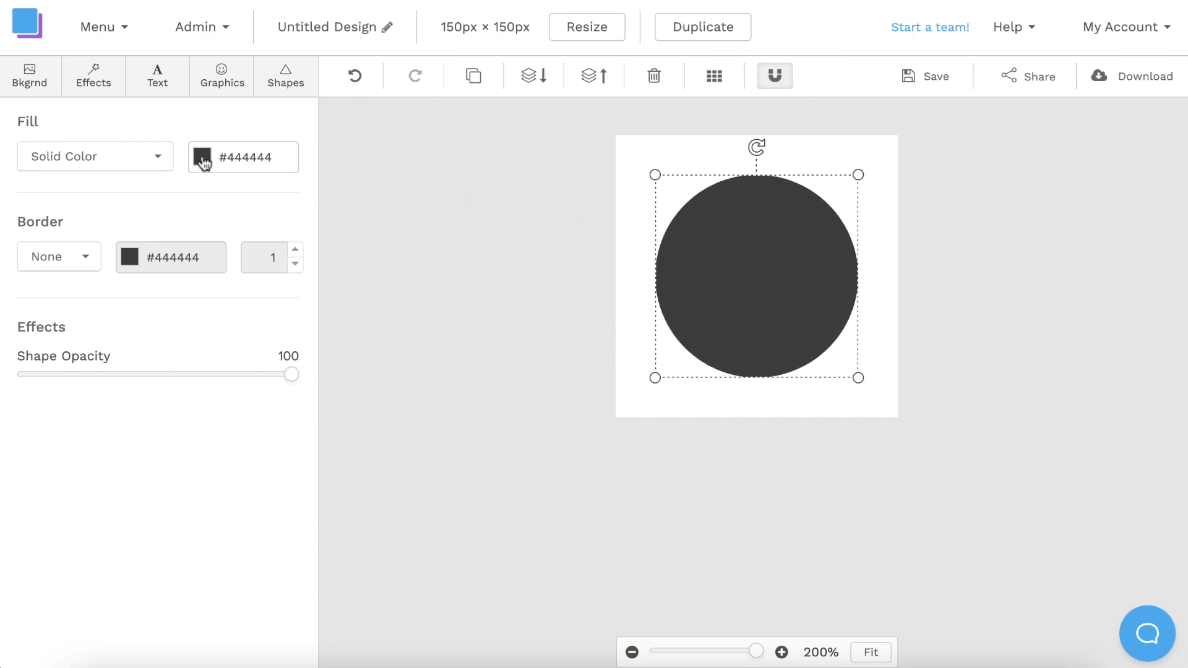
{"action": "left_click", "coordinate": [540, 280]}
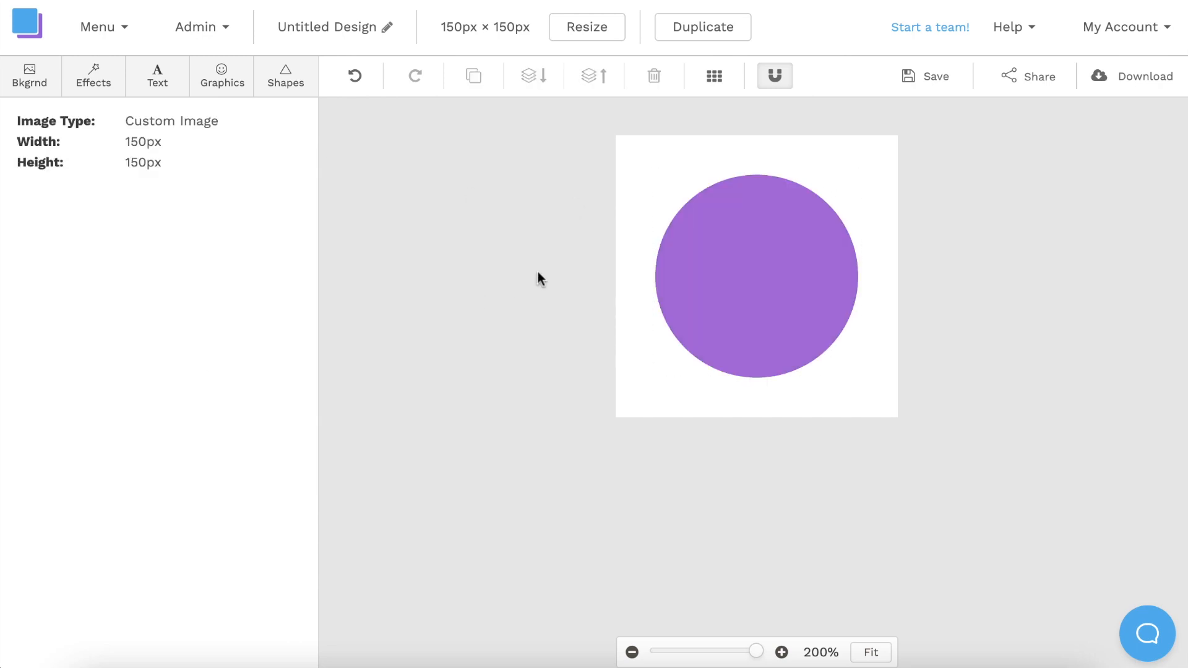
{"action": "left_click", "coordinate": [222, 75]}
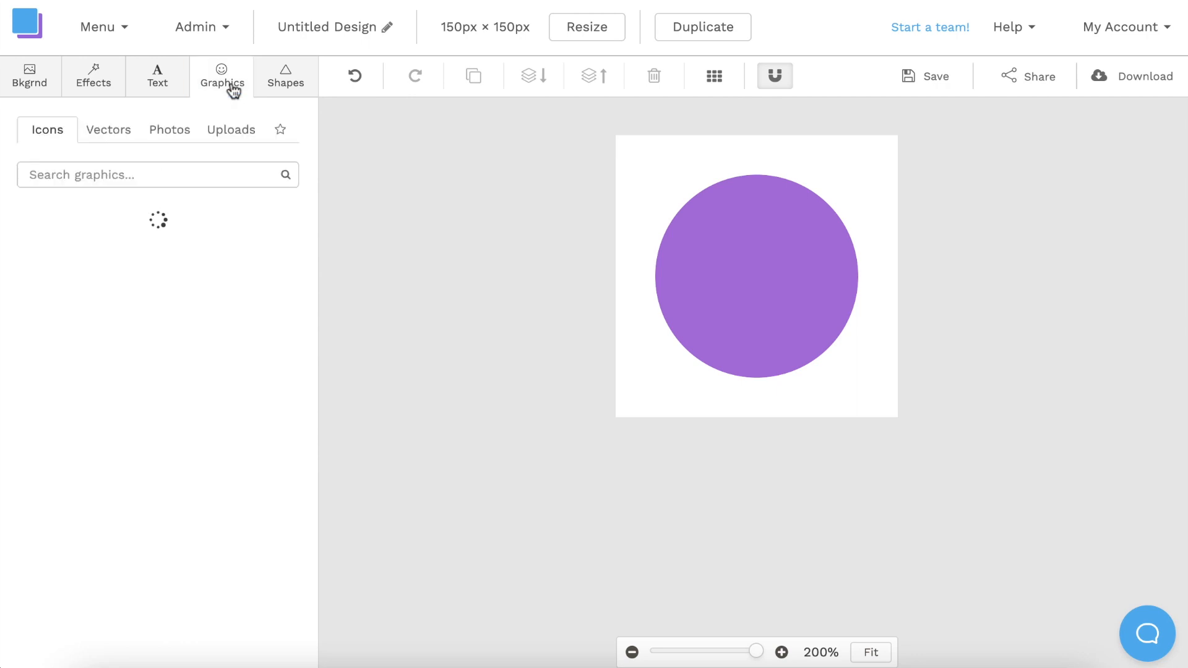
Place the dark stacked-squares logo icon on the circle and name the design Watermark.
{"action": "left_click", "coordinate": [231, 129]}
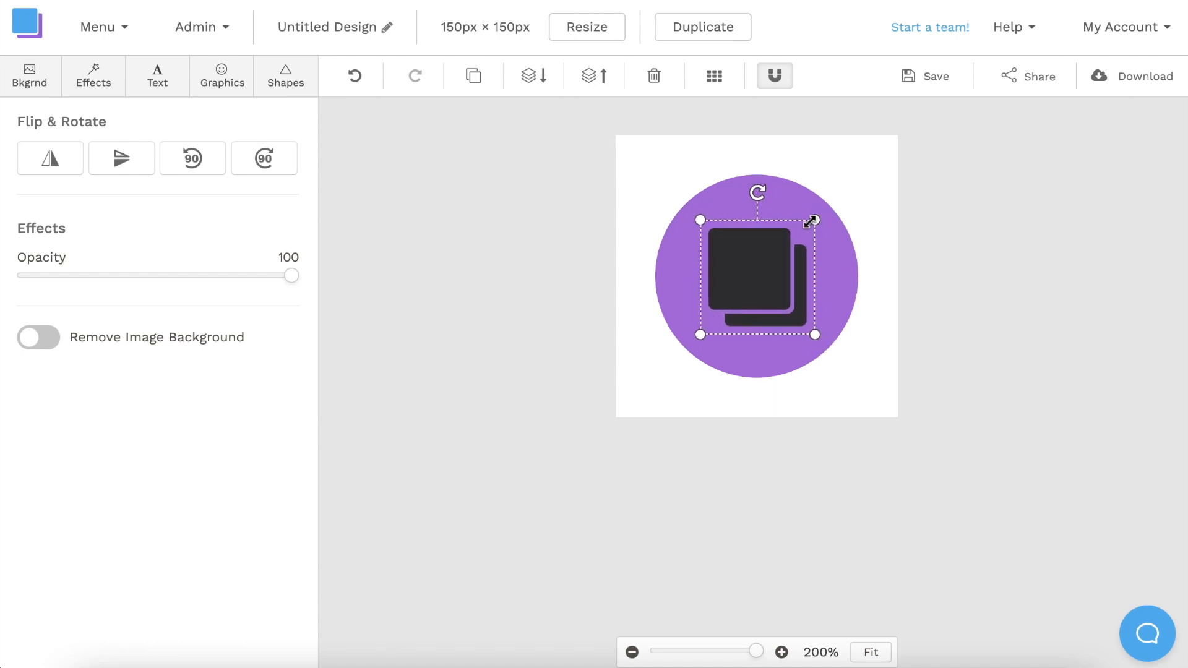
{"action": "left_click", "coordinate": [913, 192]}
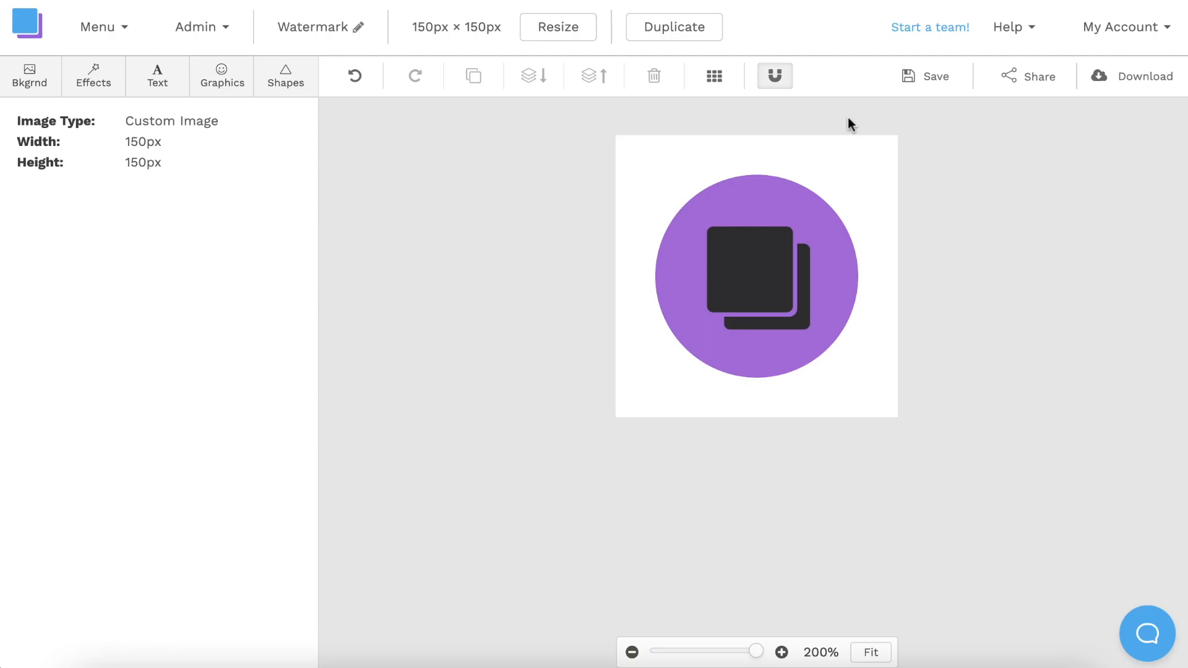
{"action": "mouse_move", "coordinate": [1003, 182]}
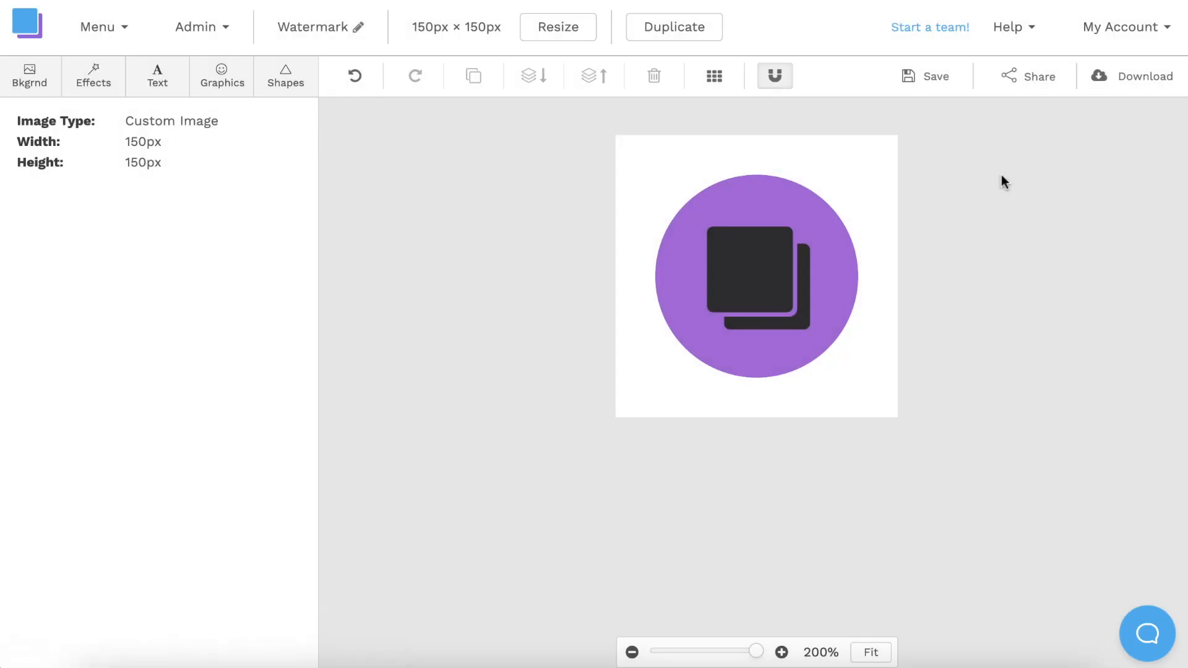
Download the design as a Retina 2x PNG with transparent background for the new watermark upload.
{"action": "left_click", "coordinate": [1140, 75]}
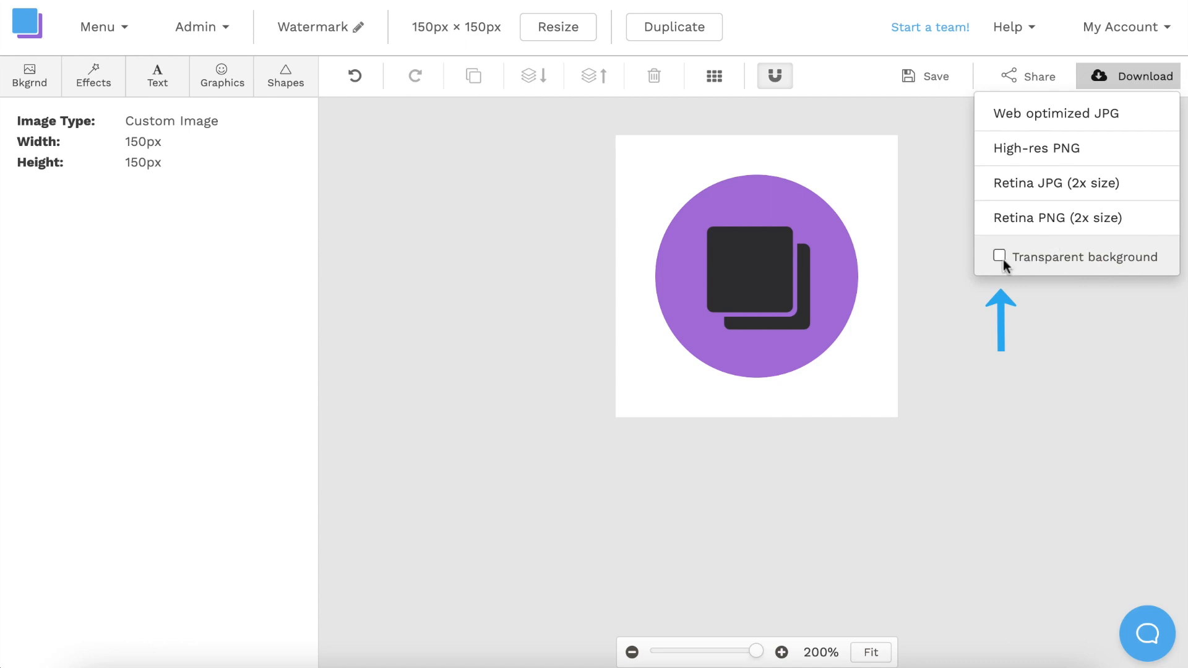
{"action": "left_click", "coordinate": [1000, 256]}
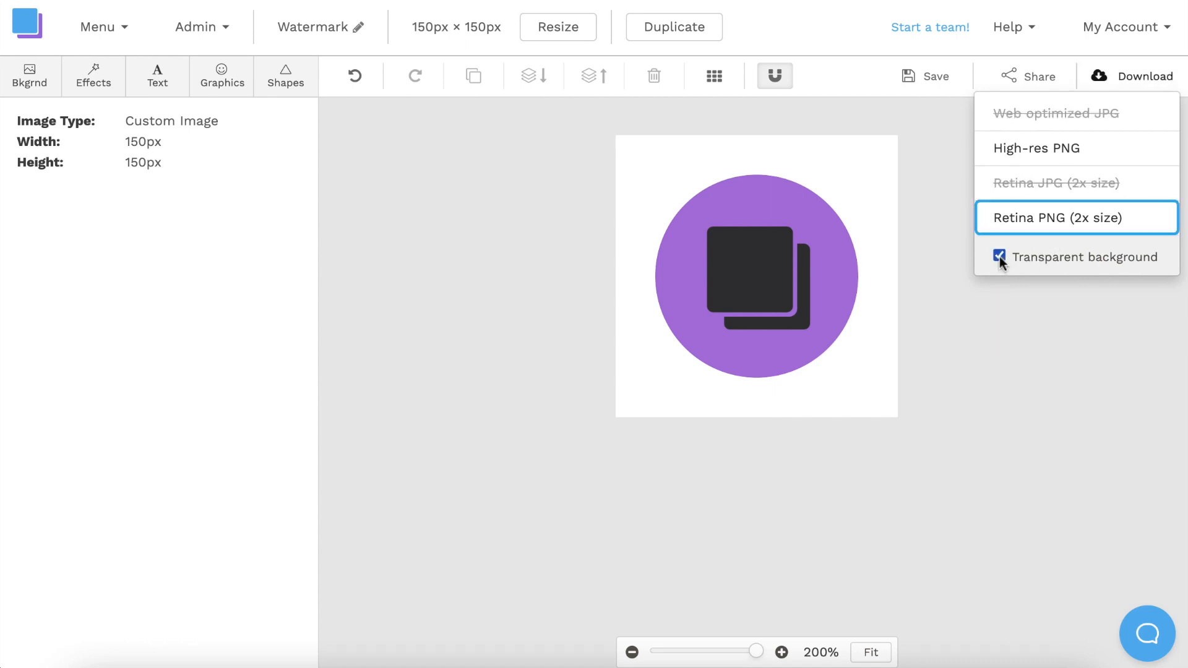
{"action": "left_click", "coordinate": [1054, 217]}
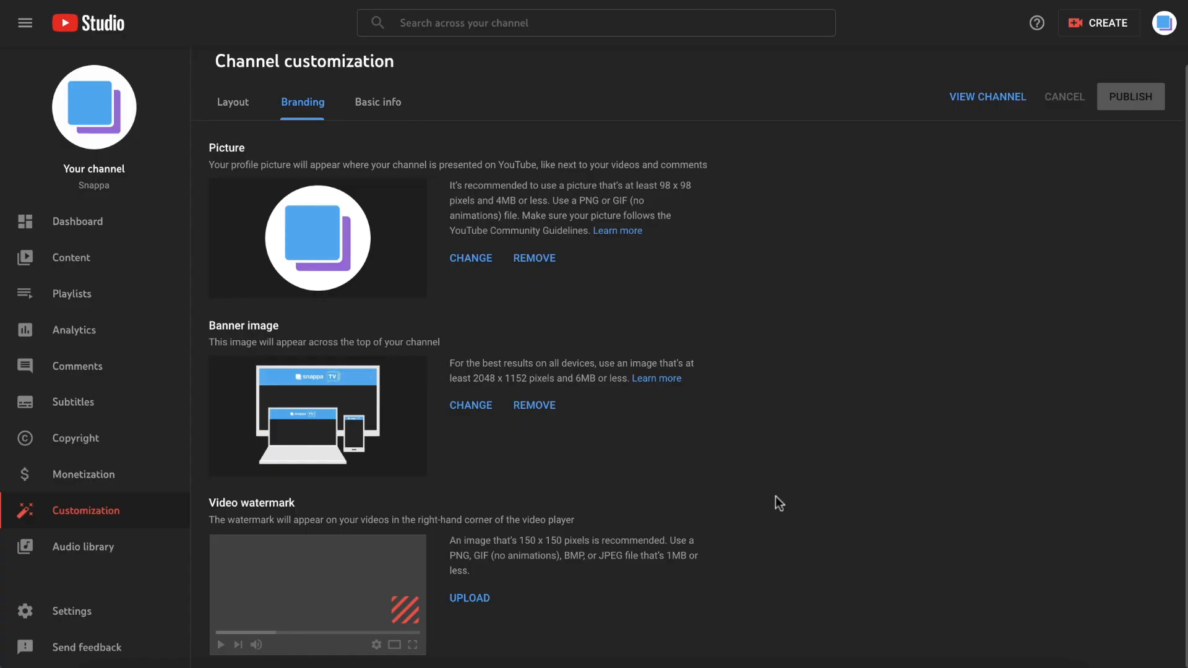
{"action": "left_click", "coordinate": [469, 598]}
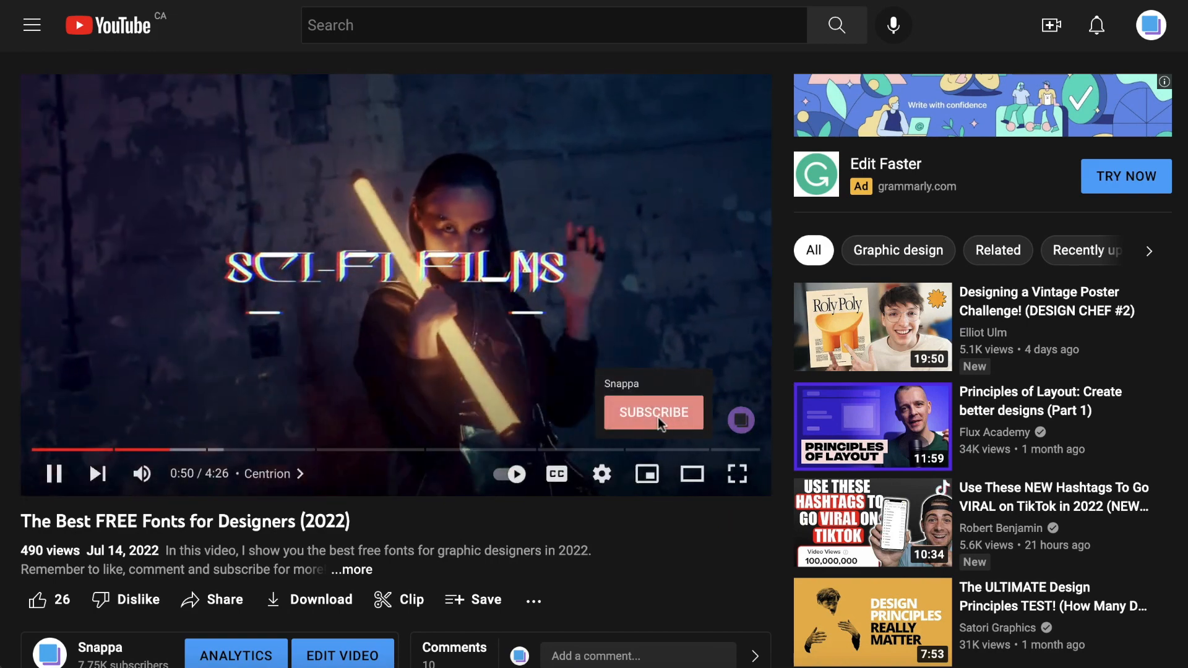
{"action": "mouse_move", "coordinate": [665, 446]}
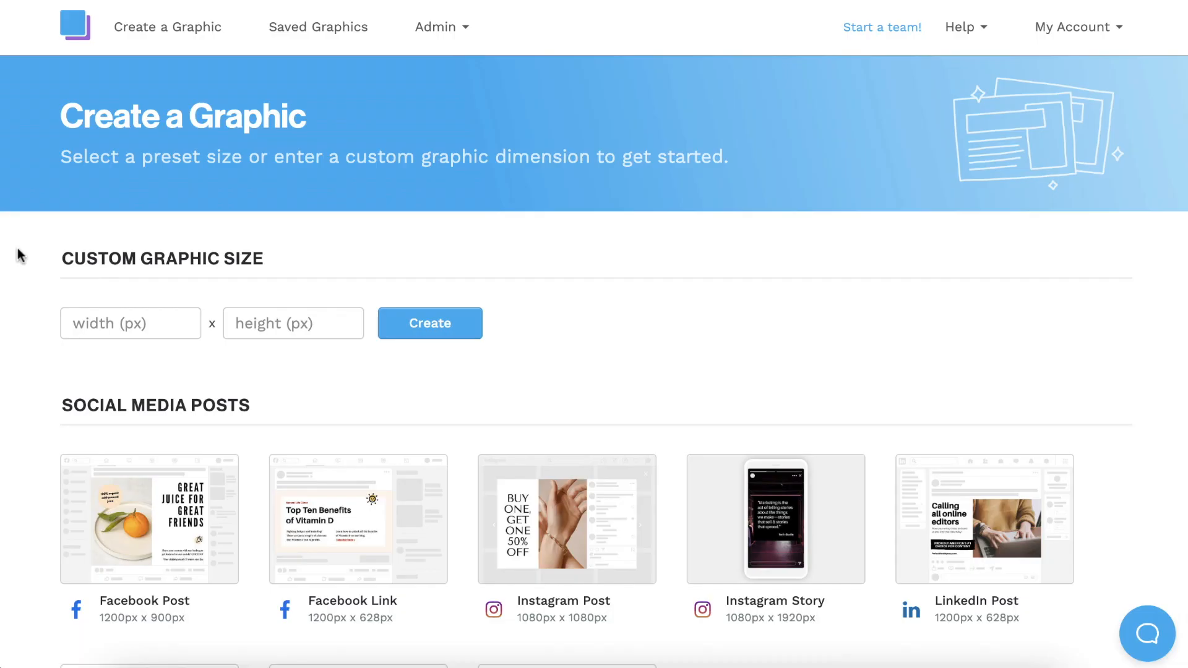
{"action": "scroll", "scroll_direction": "down", "scroll_amount": 3}
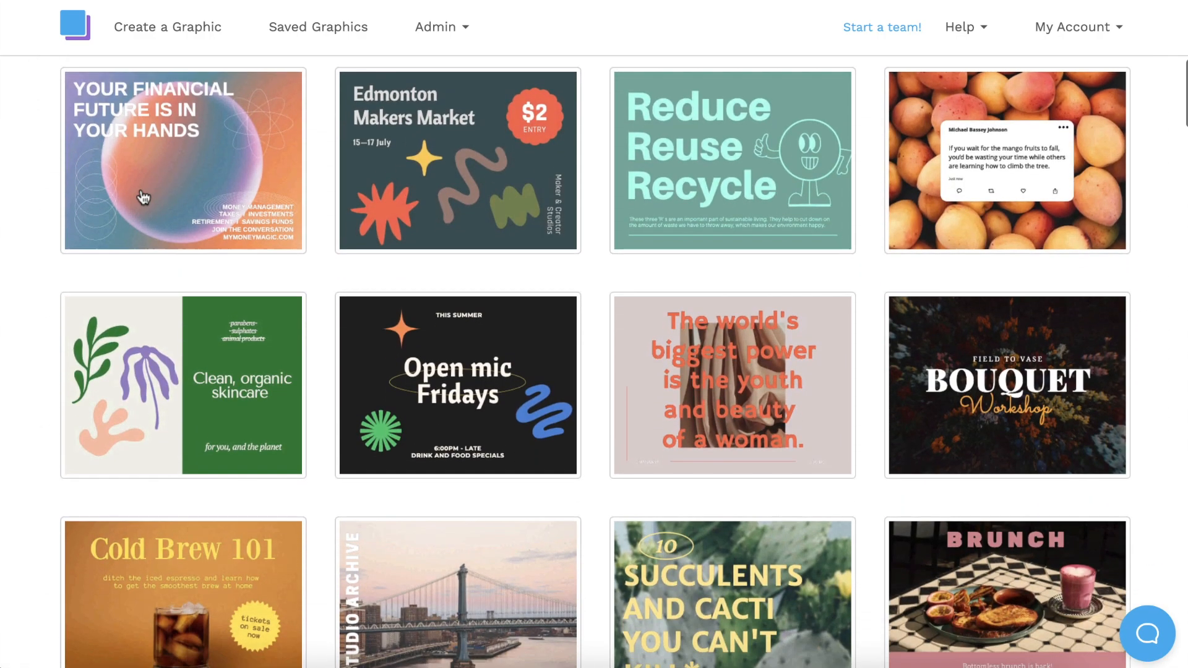
{"action": "scroll", "scroll_direction": "down", "scroll_amount": 3}
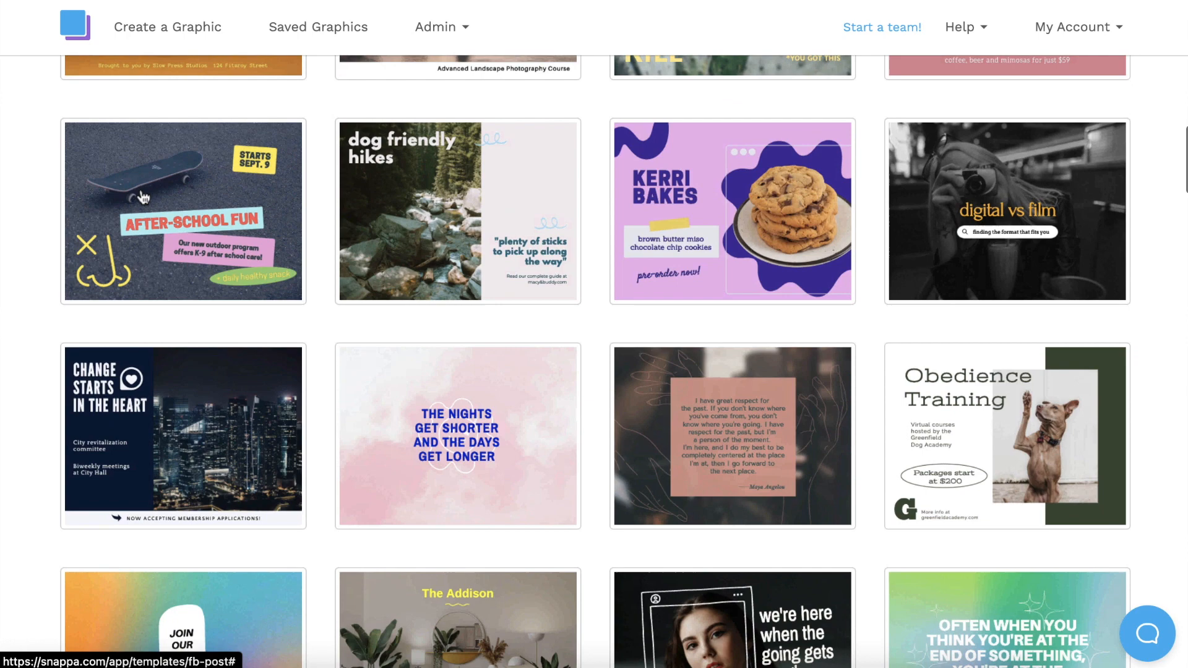
{"action": "scroll", "scroll_direction": "down", "scroll_amount": 3}
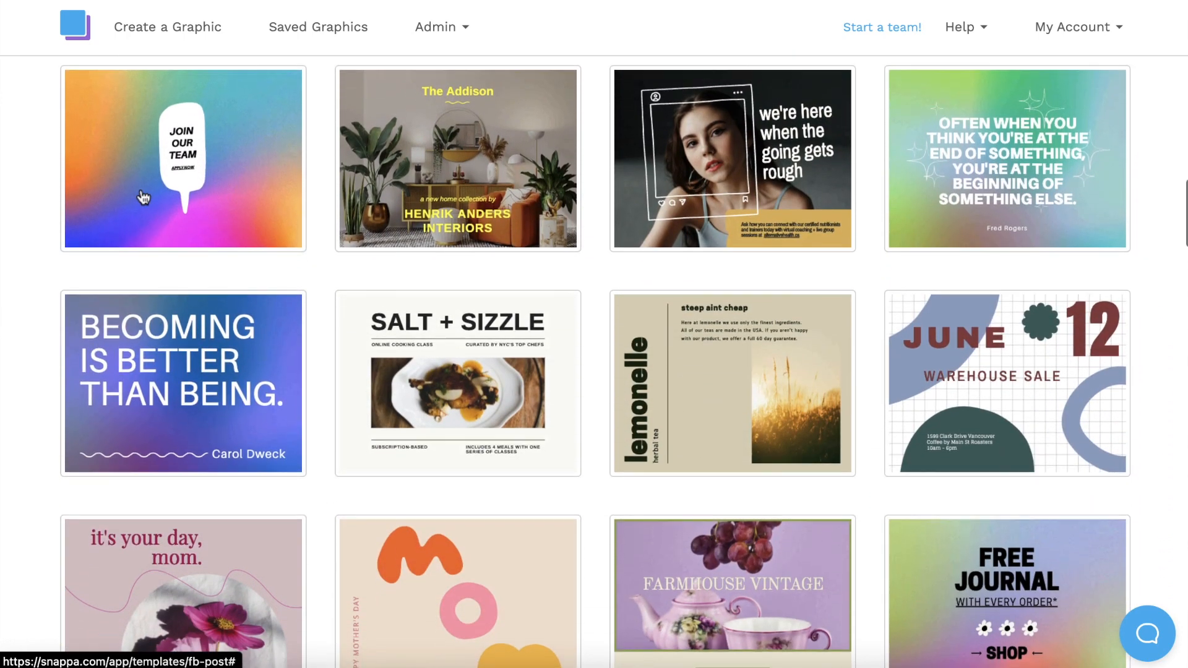
{"action": "scroll", "scroll_direction": "down", "scroll_amount": 3}
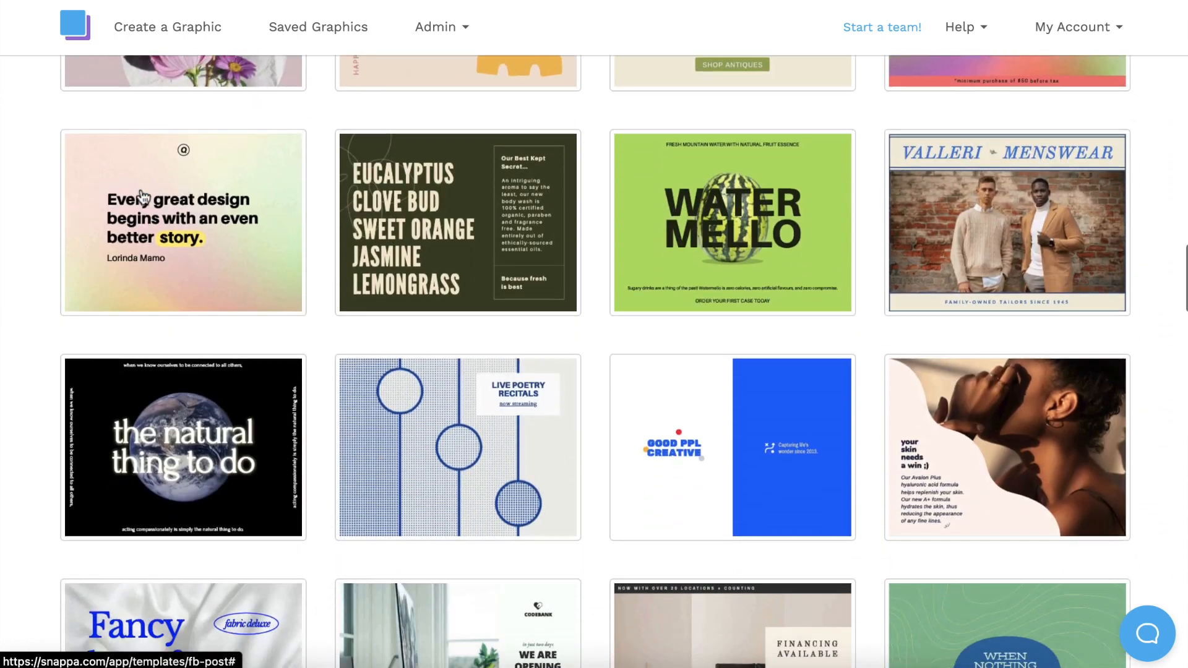
{"action": "scroll", "scroll_direction": "down", "scroll_amount": 3}
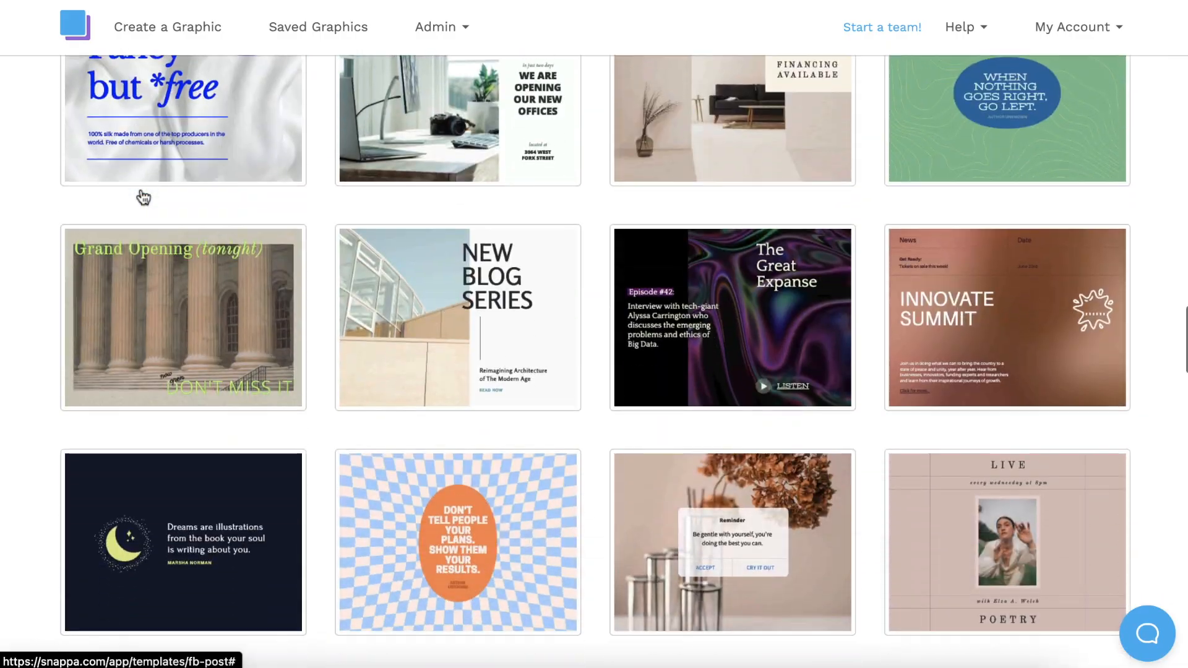